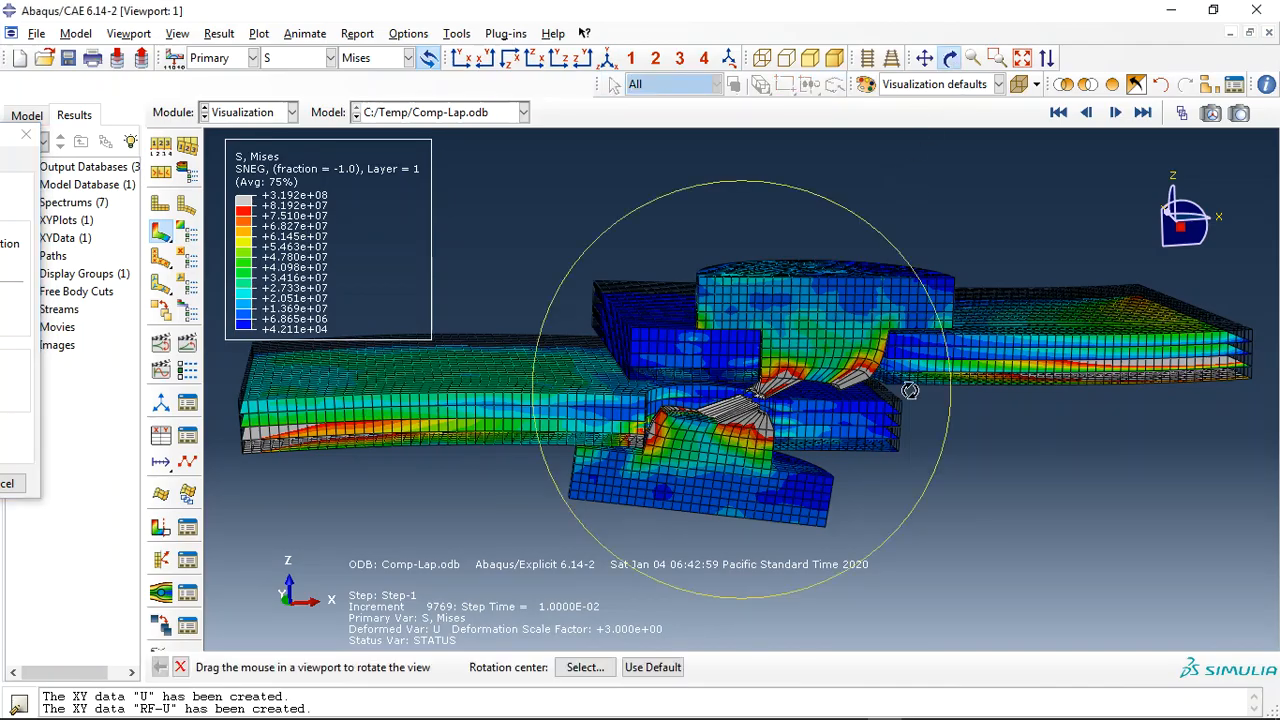
Orbit the plate–bolt joint to view the Mises stress around the bolt and plate layers
{"action": "left_click_drag", "start_coordinate": [910, 390], "coordinate": [788, 392]}
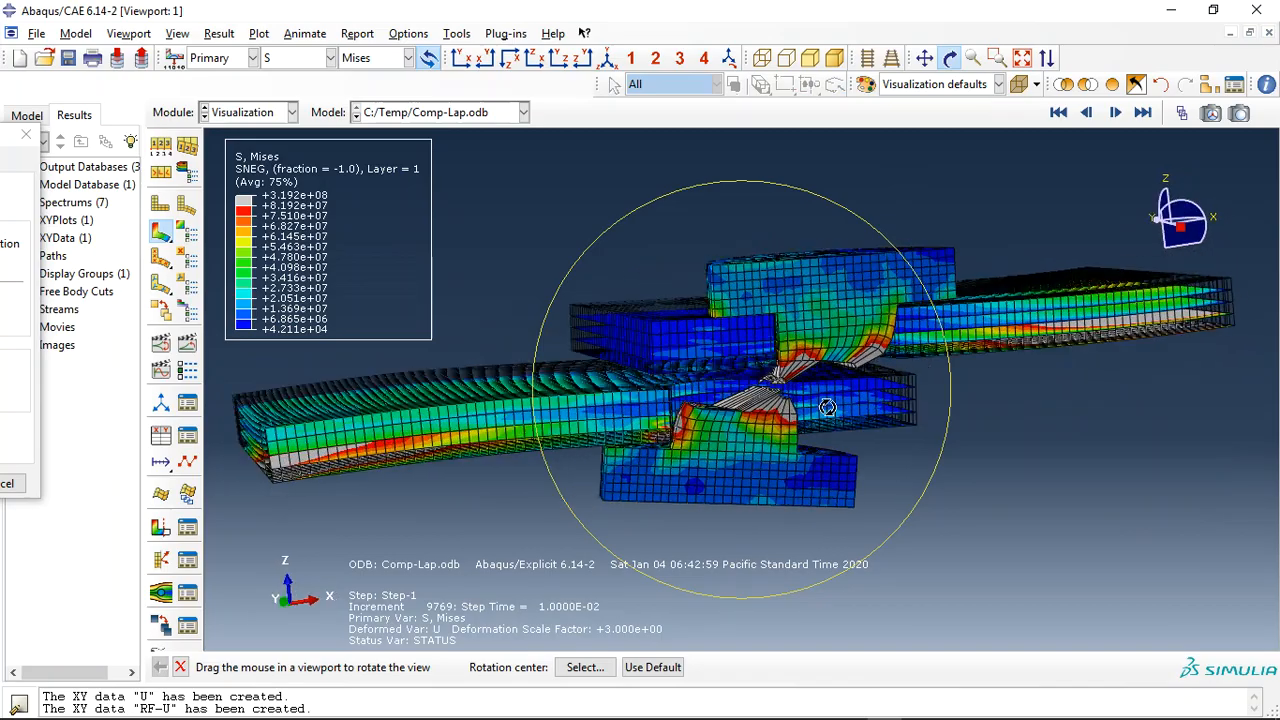
{"action": "left_click_drag", "start_coordinate": [828, 406], "coordinate": [704, 492]}
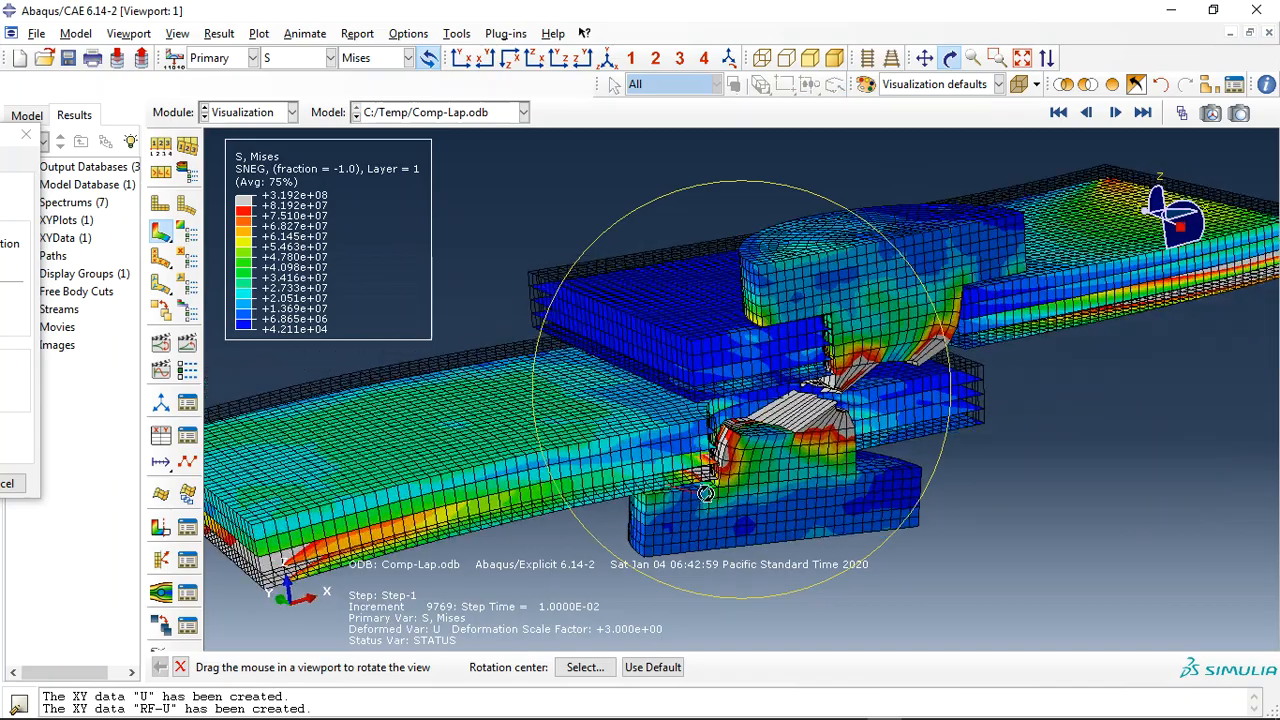
{"action": "left_click_drag", "start_coordinate": [704, 492], "coordinate": [804, 452]}
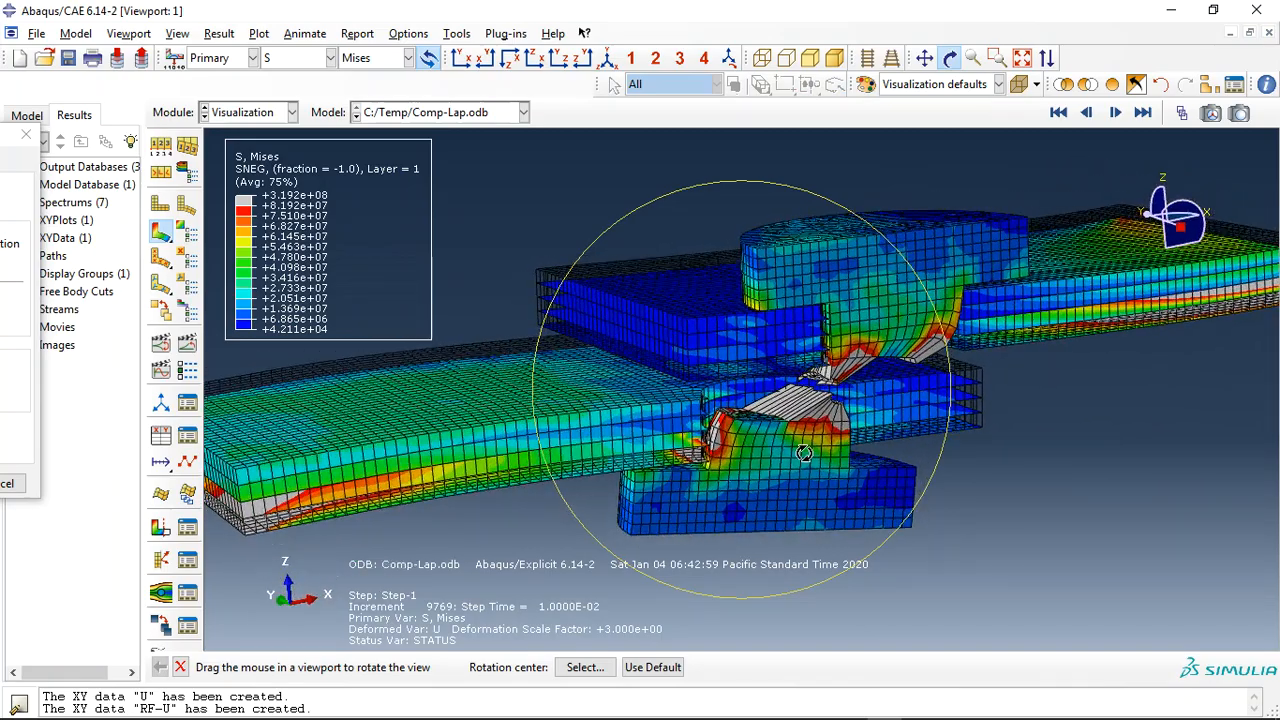
{"action": "left_click_drag", "start_coordinate": [804, 452], "coordinate": [788, 472]}
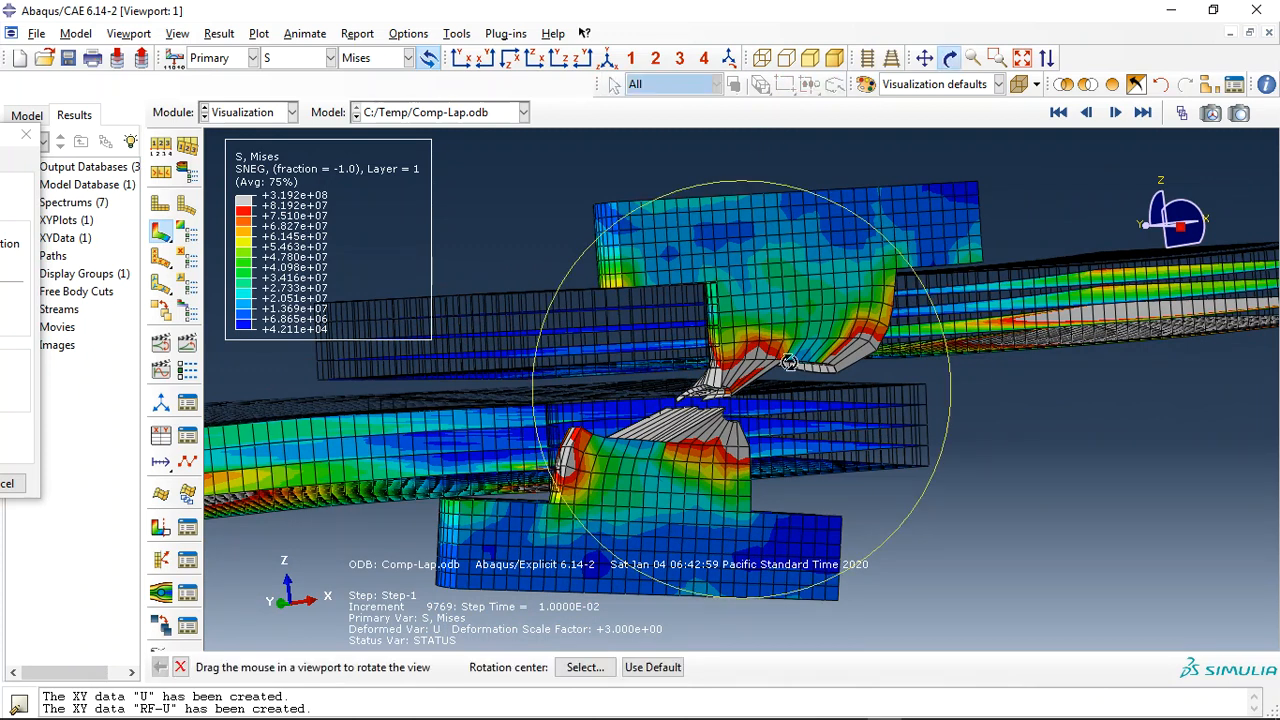
{"action": "left_click_drag", "start_coordinate": [790, 362], "coordinate": [300, 384]}
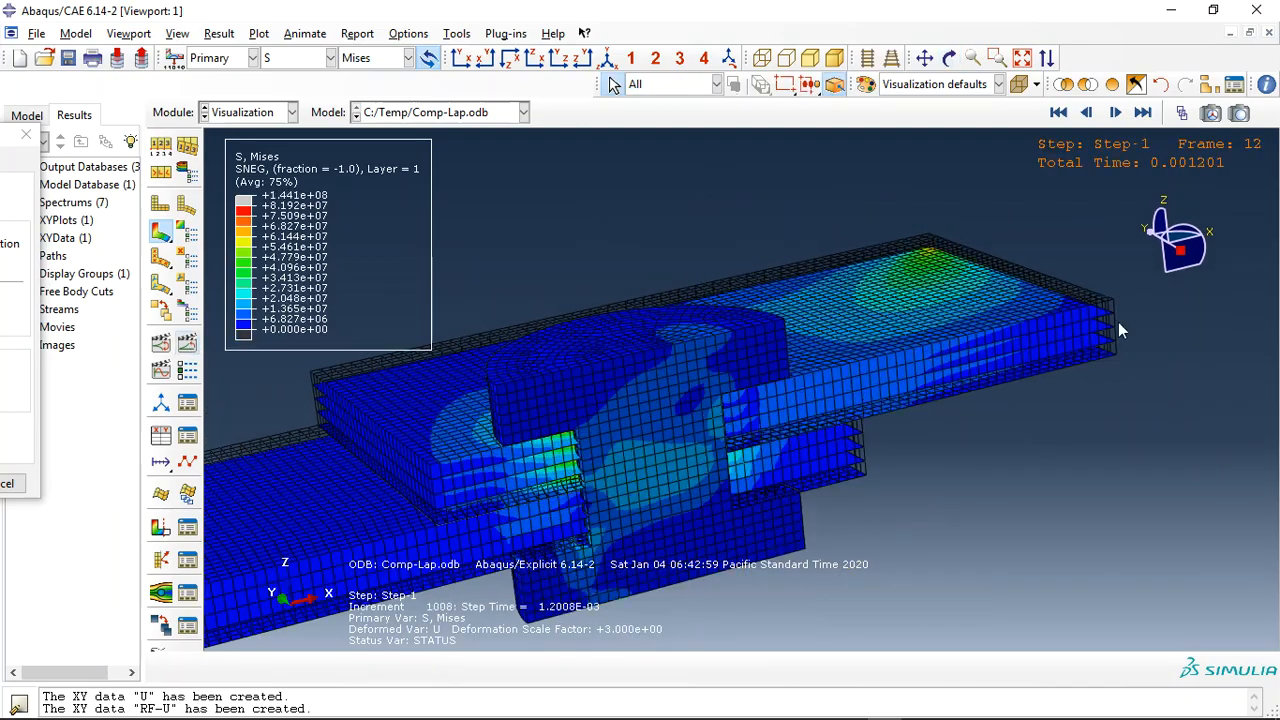
Play and step the Mises stress animation through the frames of Step-1
{"action": "left_click", "coordinate": [1114, 112]}
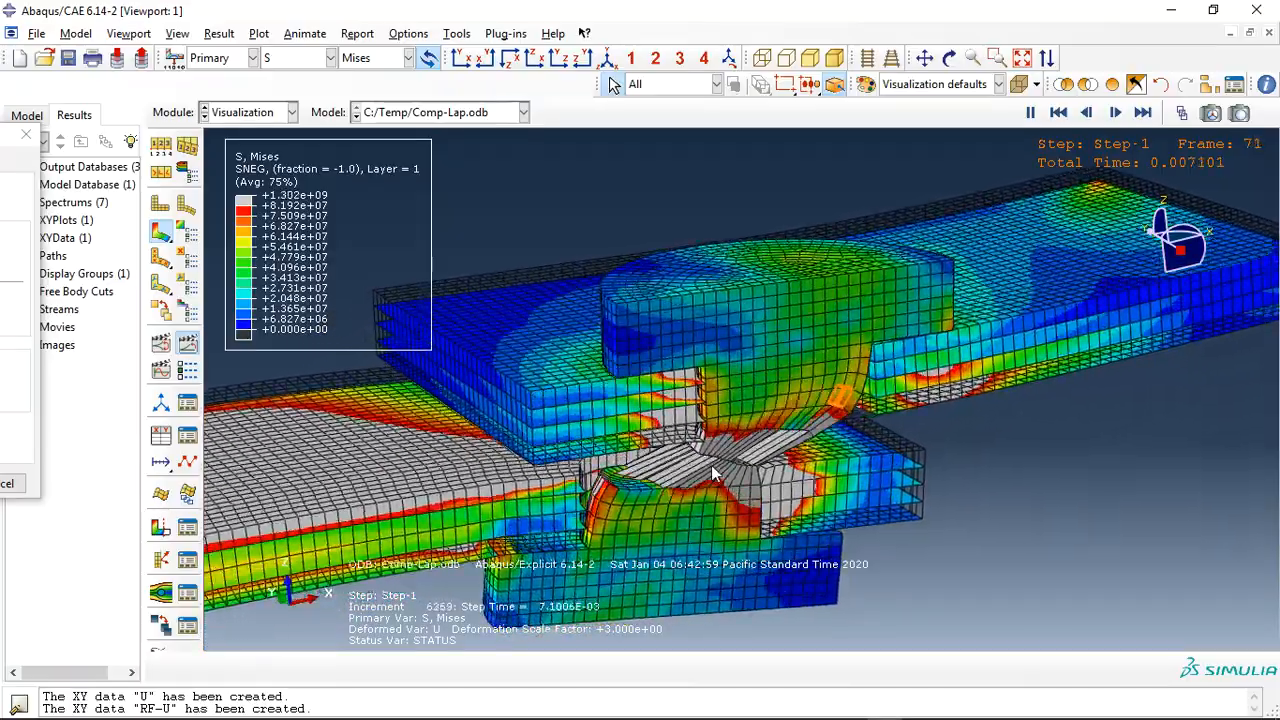
{"action": "left_click", "coordinate": [1116, 112]}
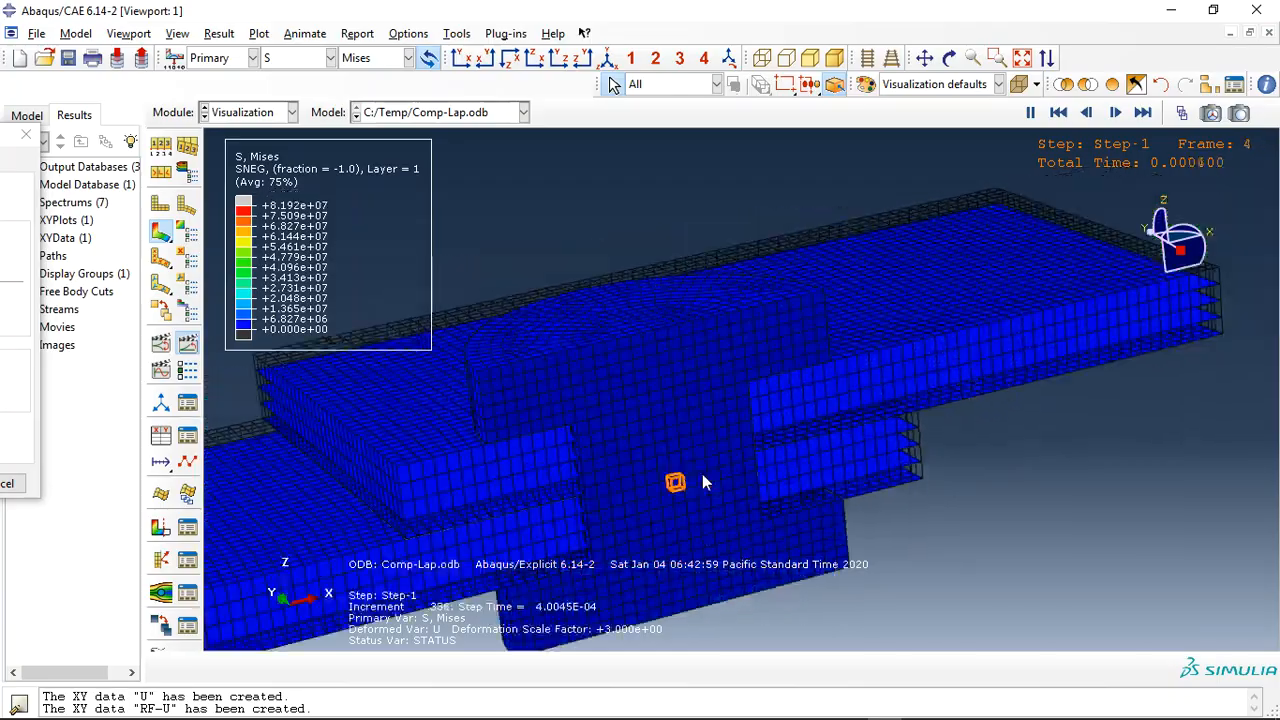
{"action": "left_click", "coordinate": [1144, 112]}
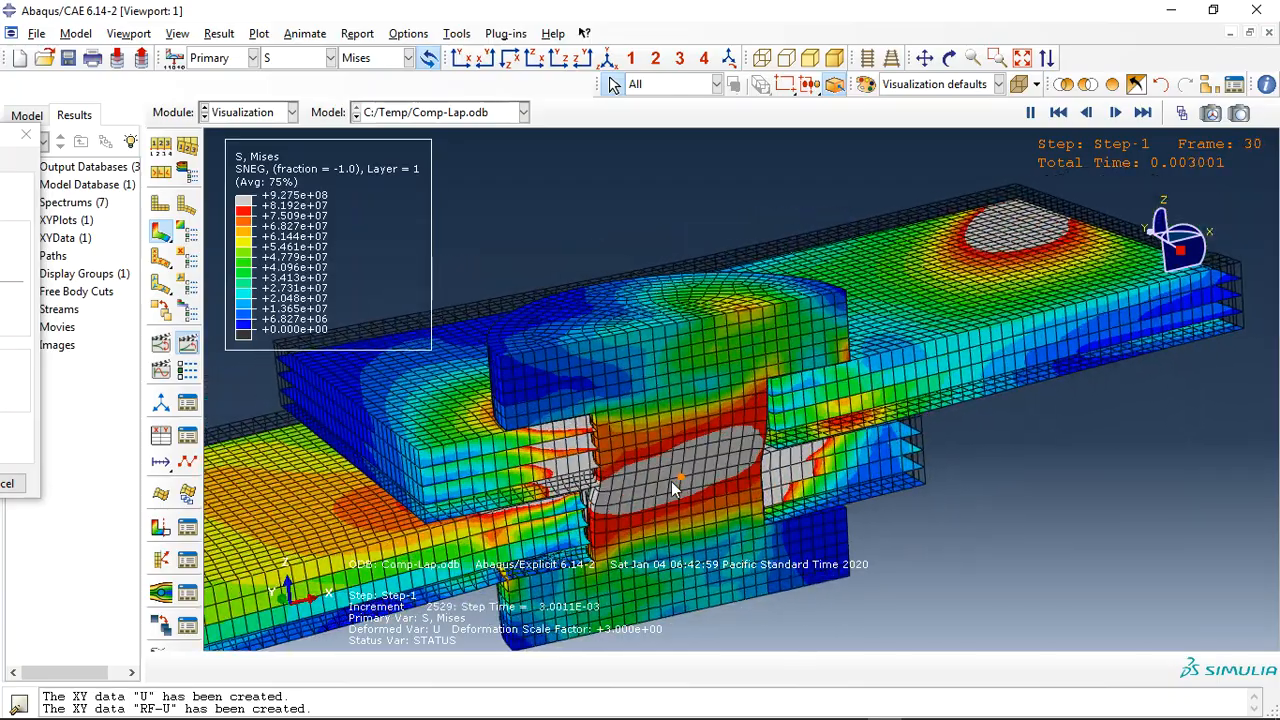
{"action": "left_click", "coordinate": [1116, 112]}
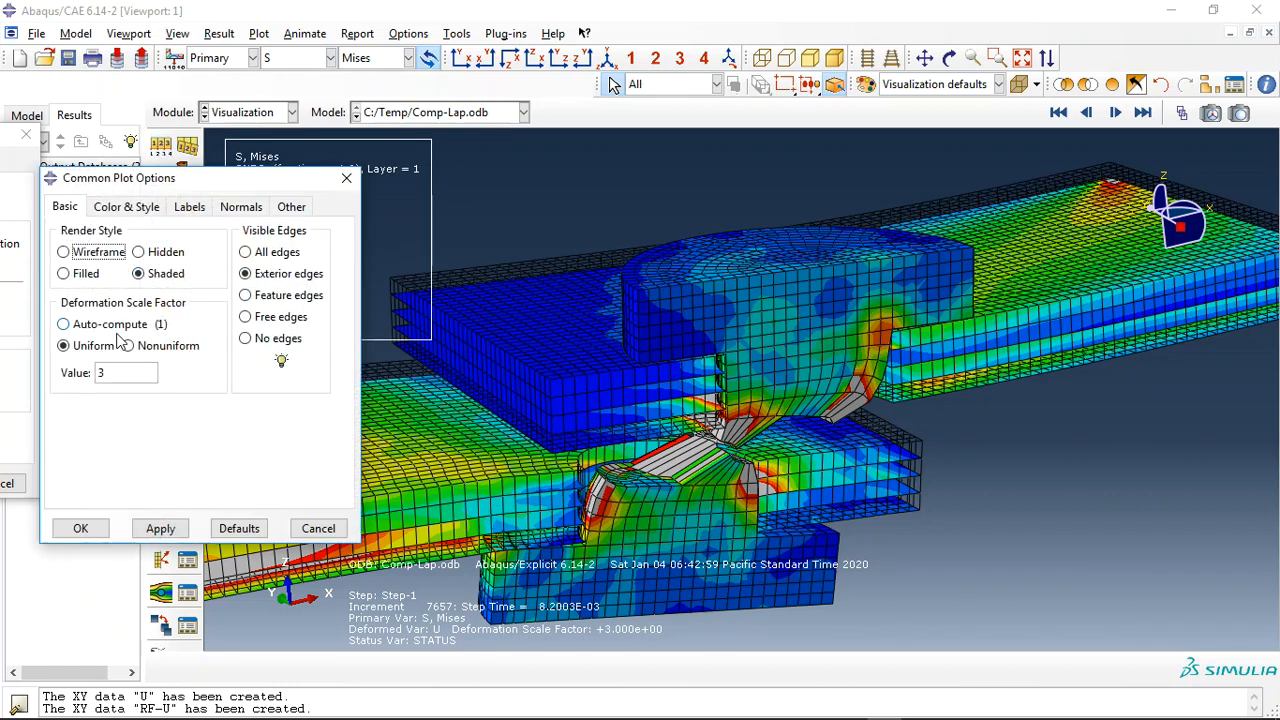
Set uniform deformation scale factor 1 and contour the Hashin criterion with 0 to 1 limits
{"action": "left_click", "coordinate": [80, 528]}
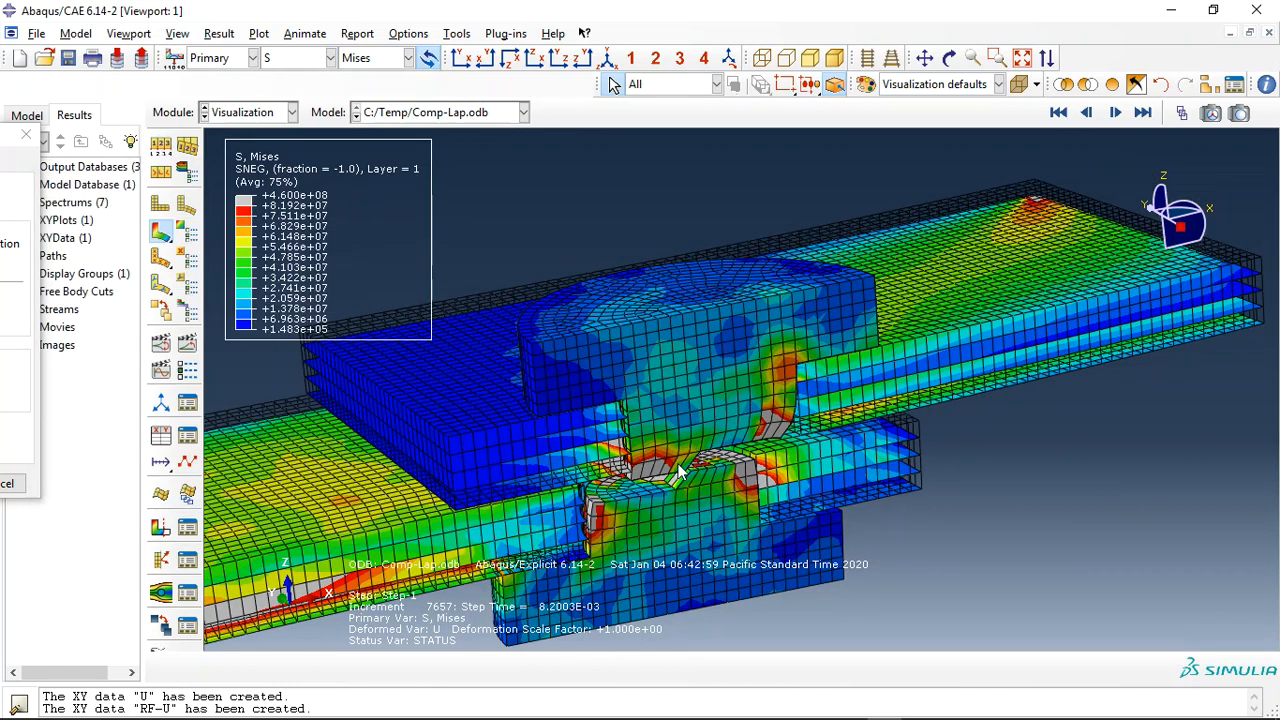
{"action": "left_click", "coordinate": [328, 56]}
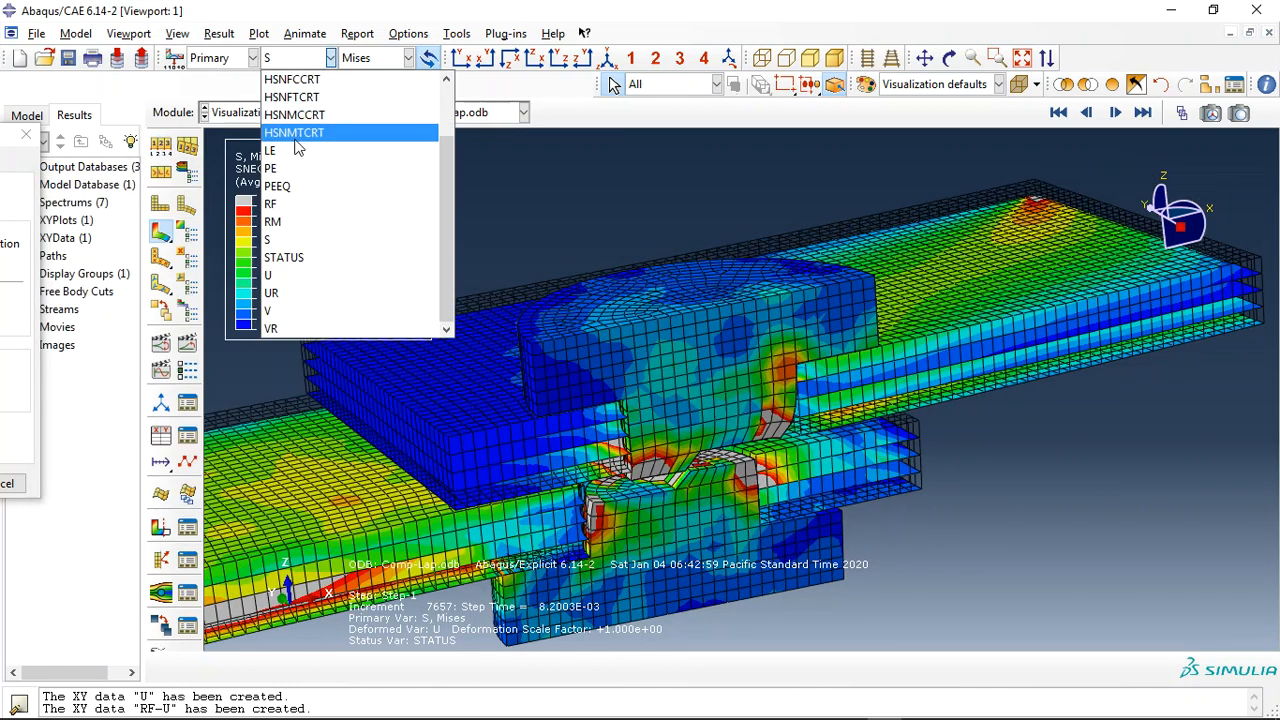
{"action": "left_click", "coordinate": [294, 132]}
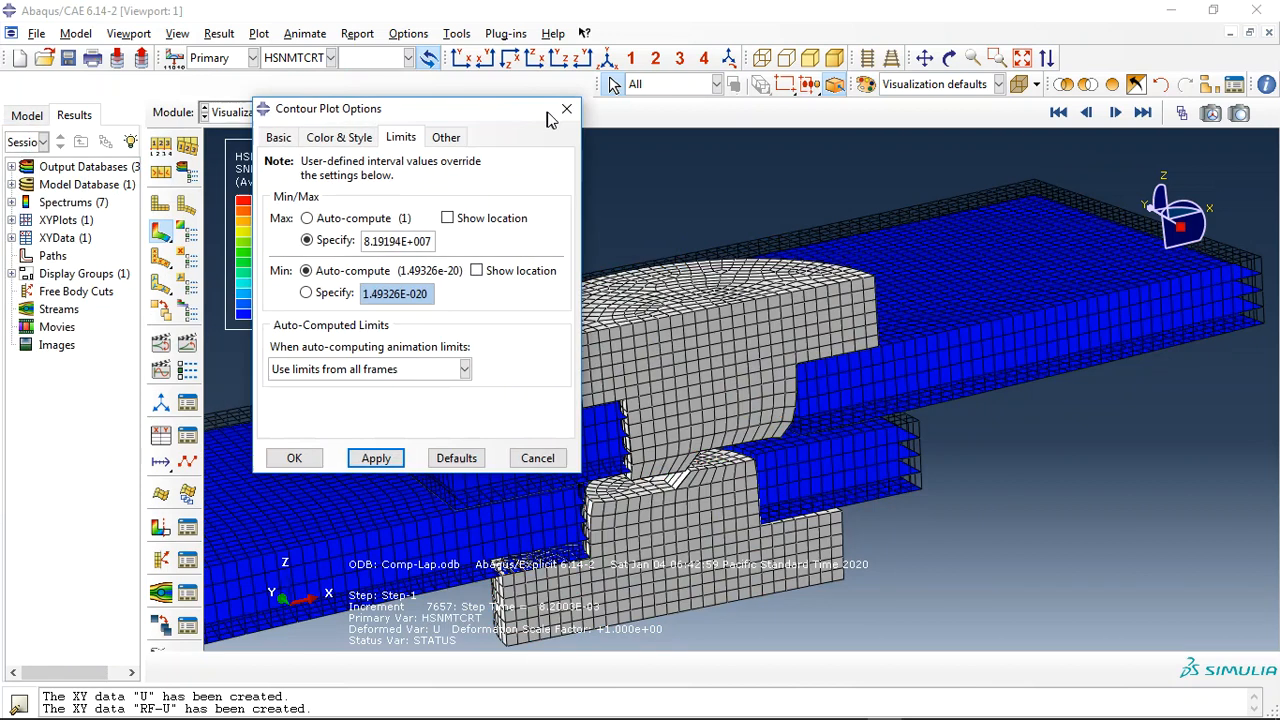
{"action": "left_click", "coordinate": [380, 456]}
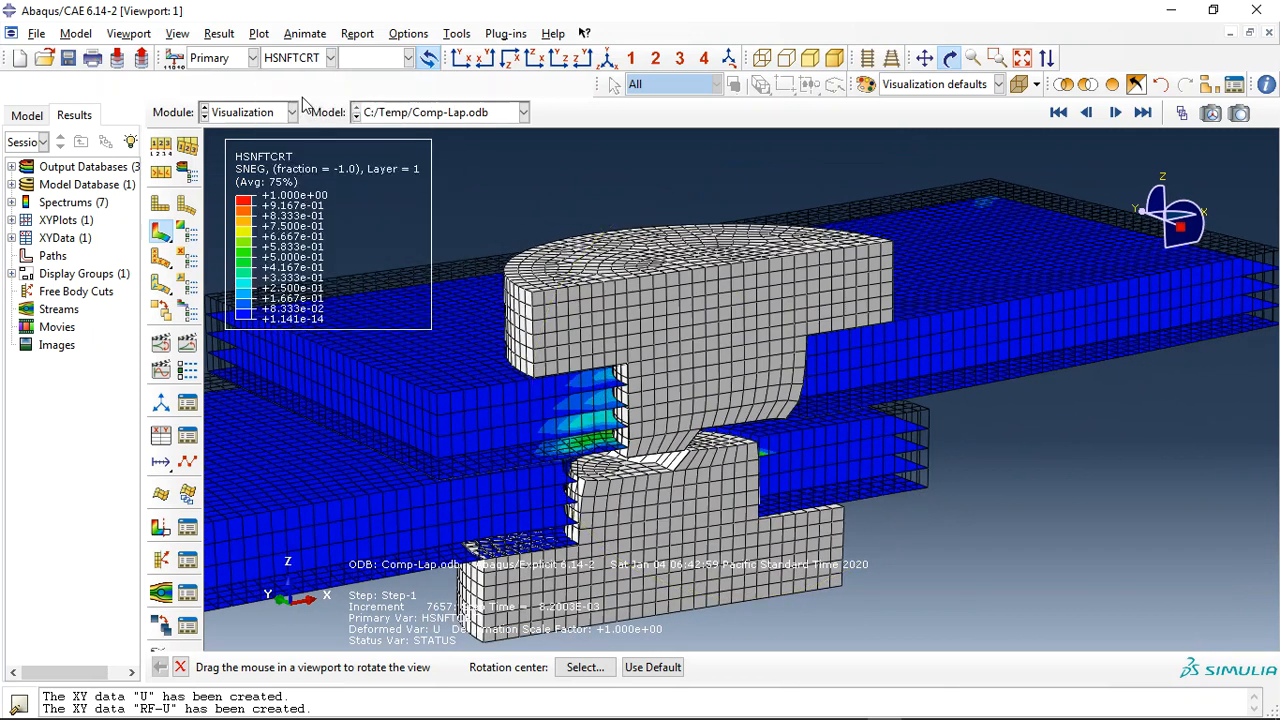
Contour DUCTCRT in the bolt and animate the ductile damage growth to frame 100
{"action": "left_click", "coordinate": [330, 56]}
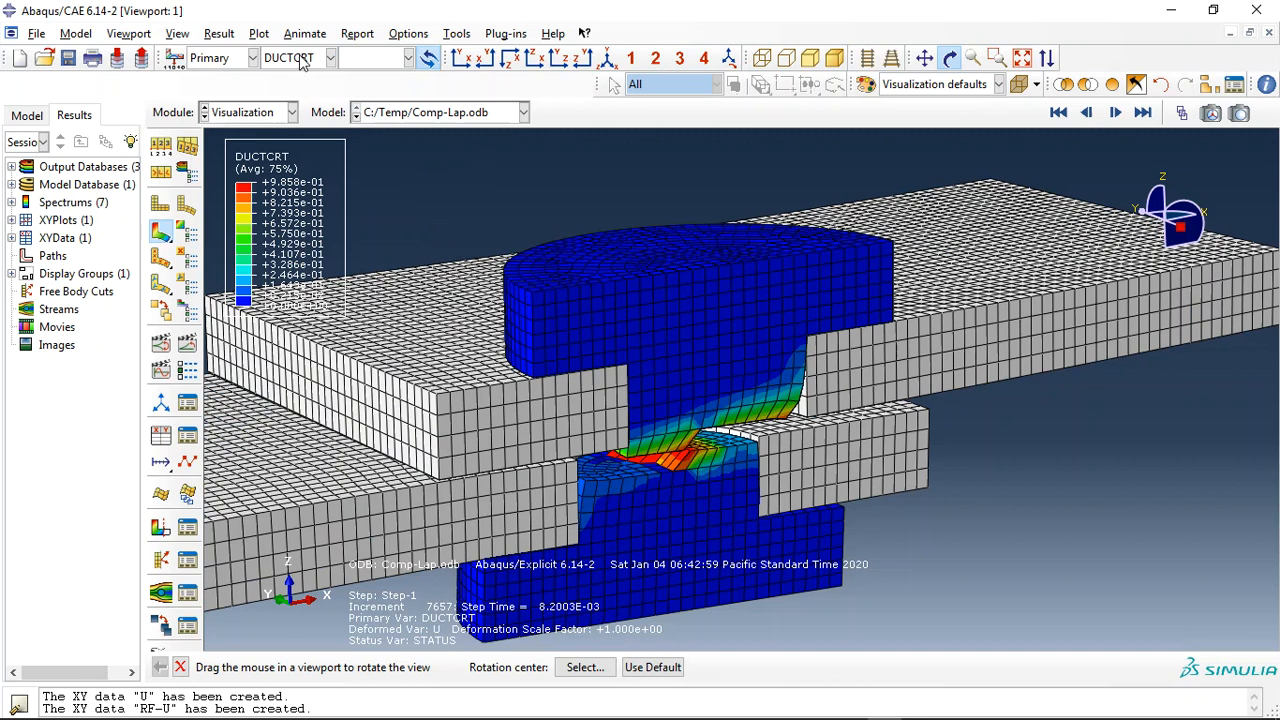
{"action": "left_click", "coordinate": [328, 56]}
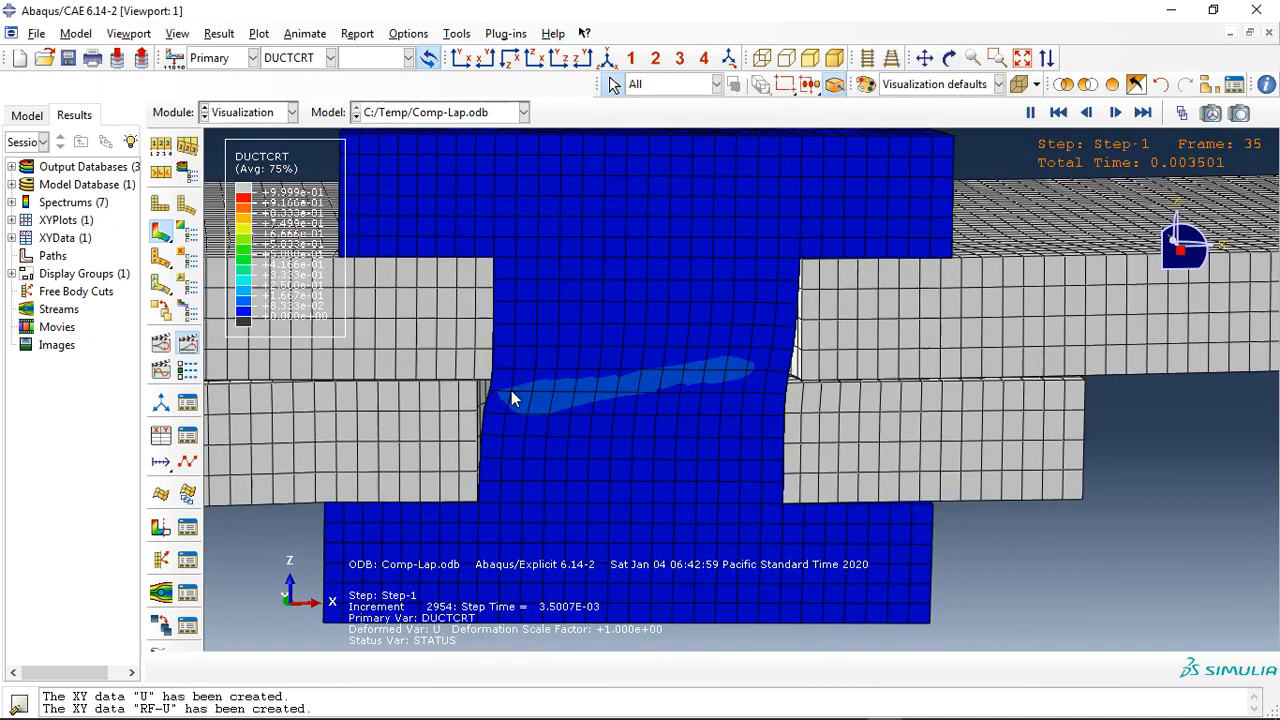
{"action": "left_click", "coordinate": [1116, 112]}
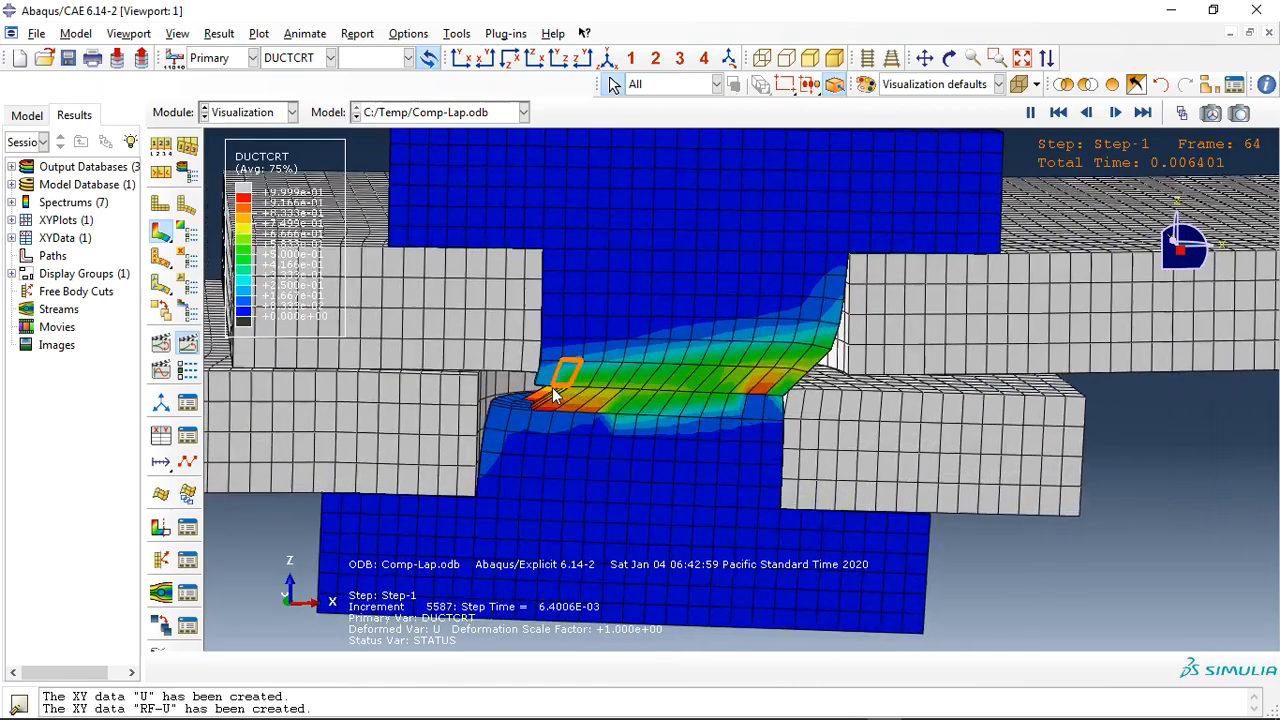
{"action": "left_click", "coordinate": [1116, 112]}
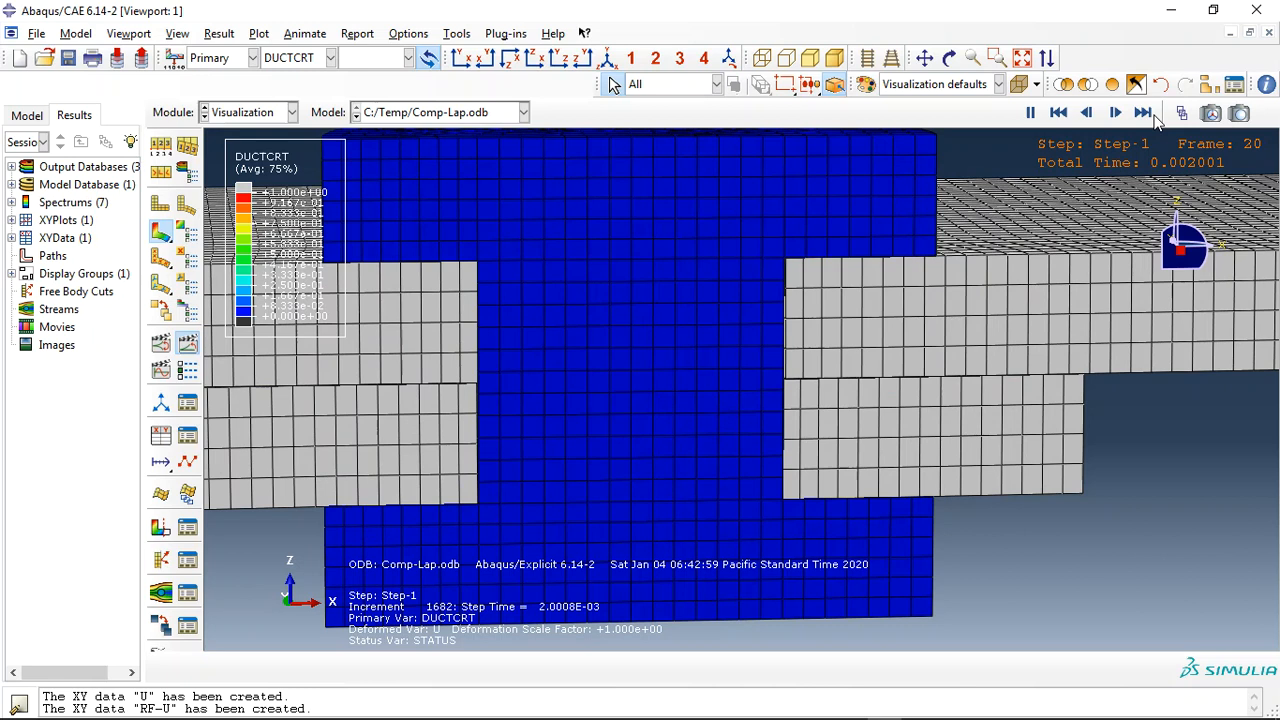
{"action": "left_click", "coordinate": [332, 56]}
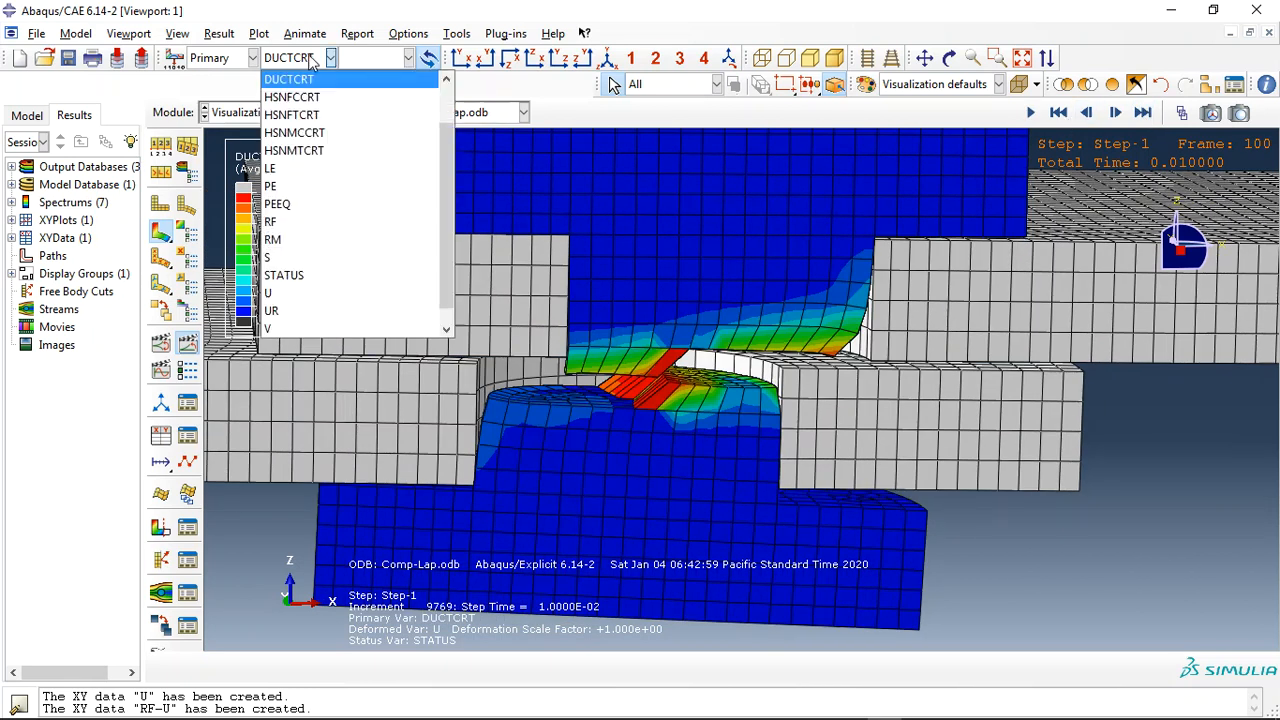
Switch the contour back to Mises stress and orbit to view the bolt from another side
{"action": "left_click", "coordinate": [290, 256]}
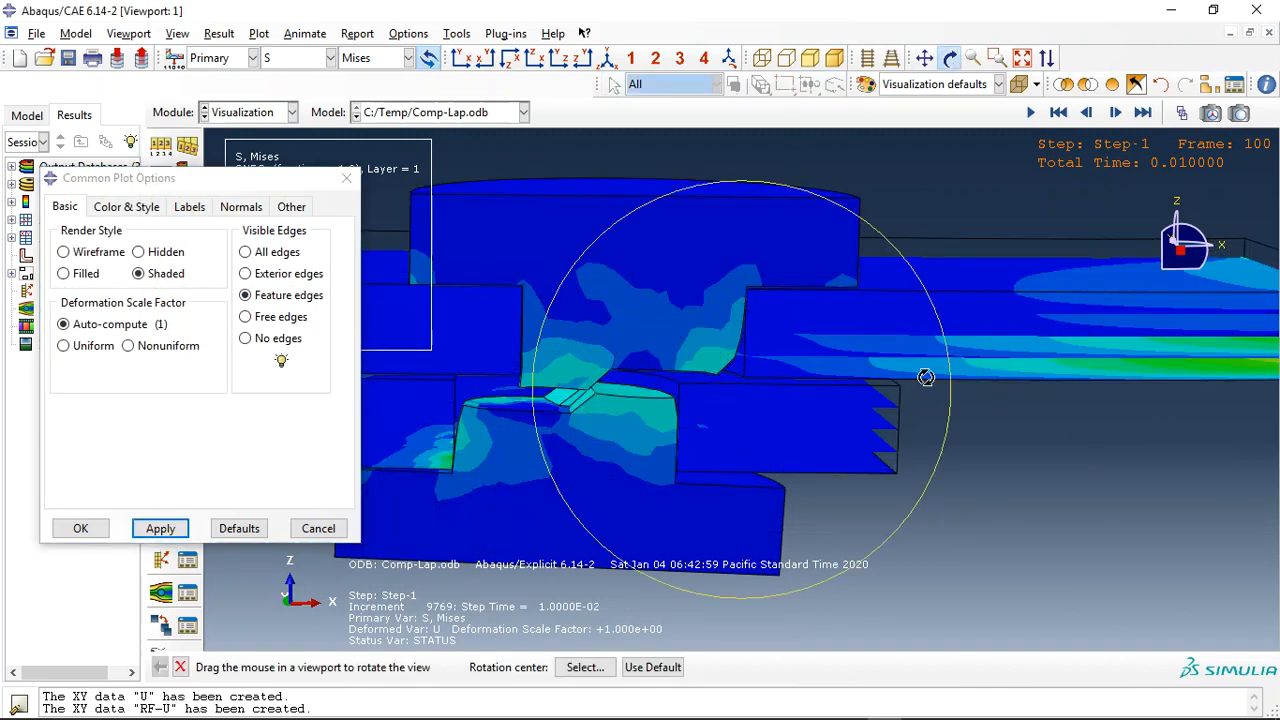
{"action": "left_click_drag", "start_coordinate": [924, 376], "coordinate": [884, 292]}
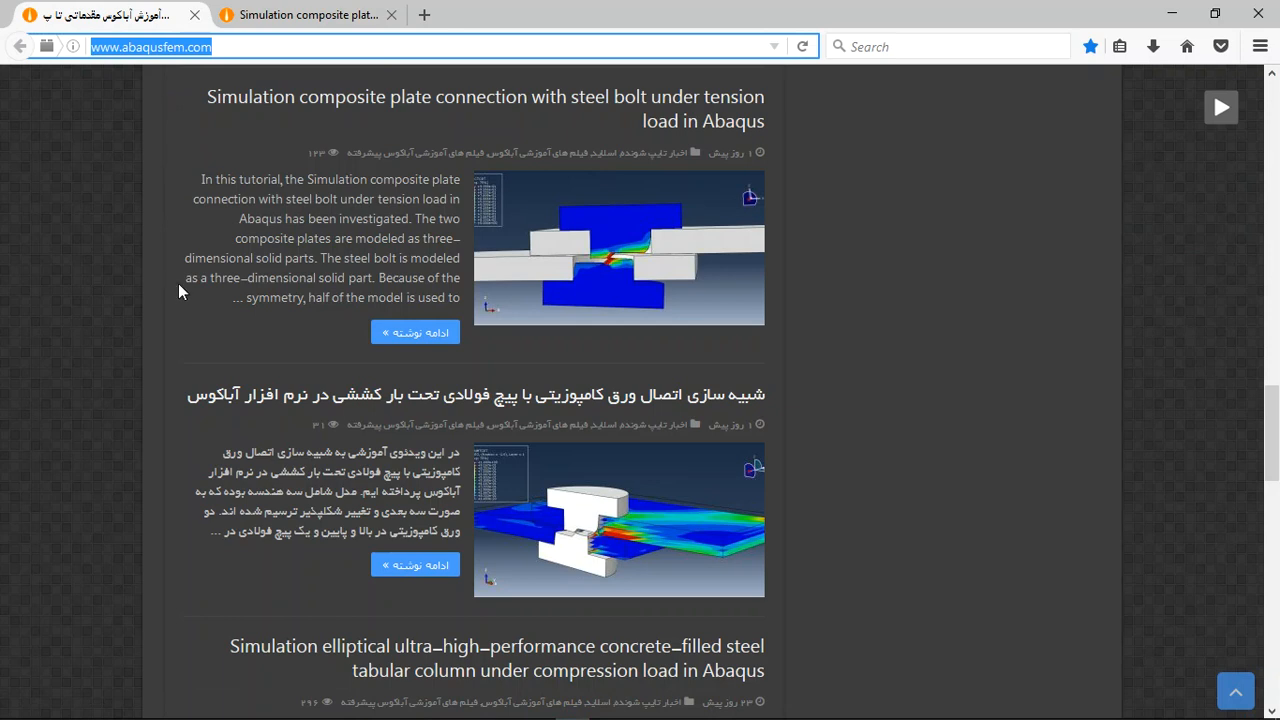
{"action": "mouse_move", "coordinate": [484, 108]}
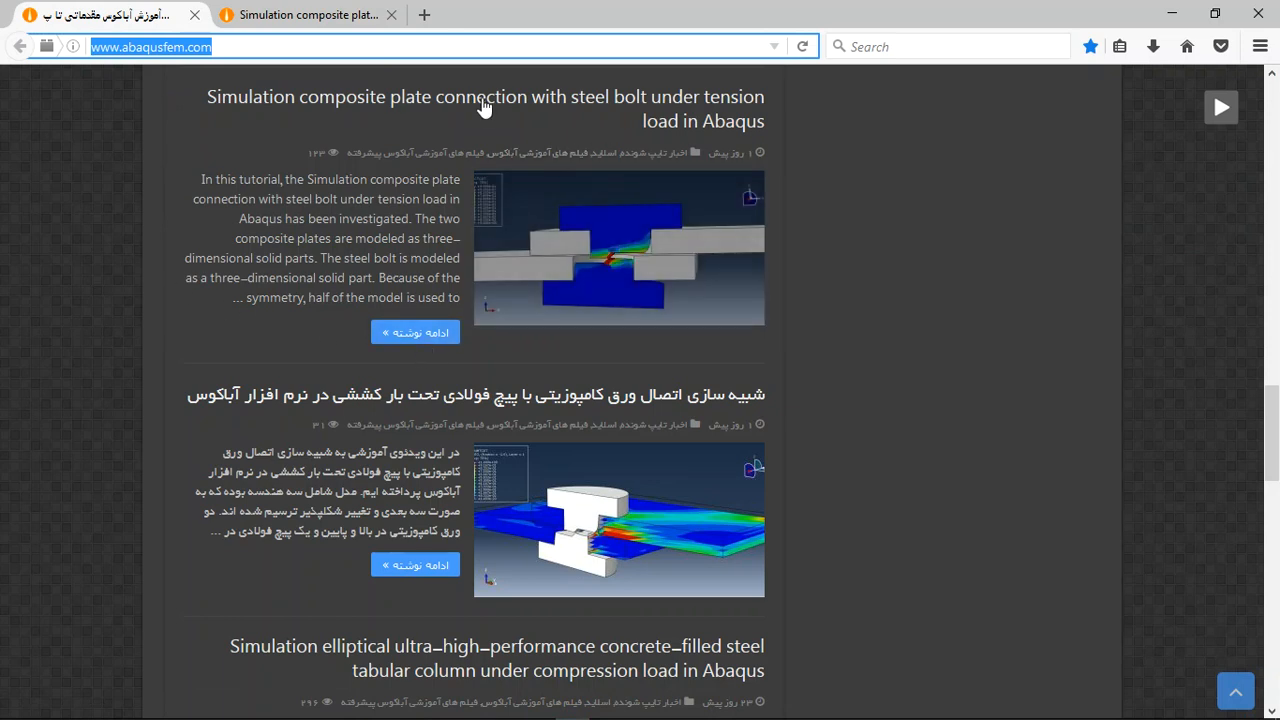
{"action": "mouse_move", "coordinate": [232, 108]}
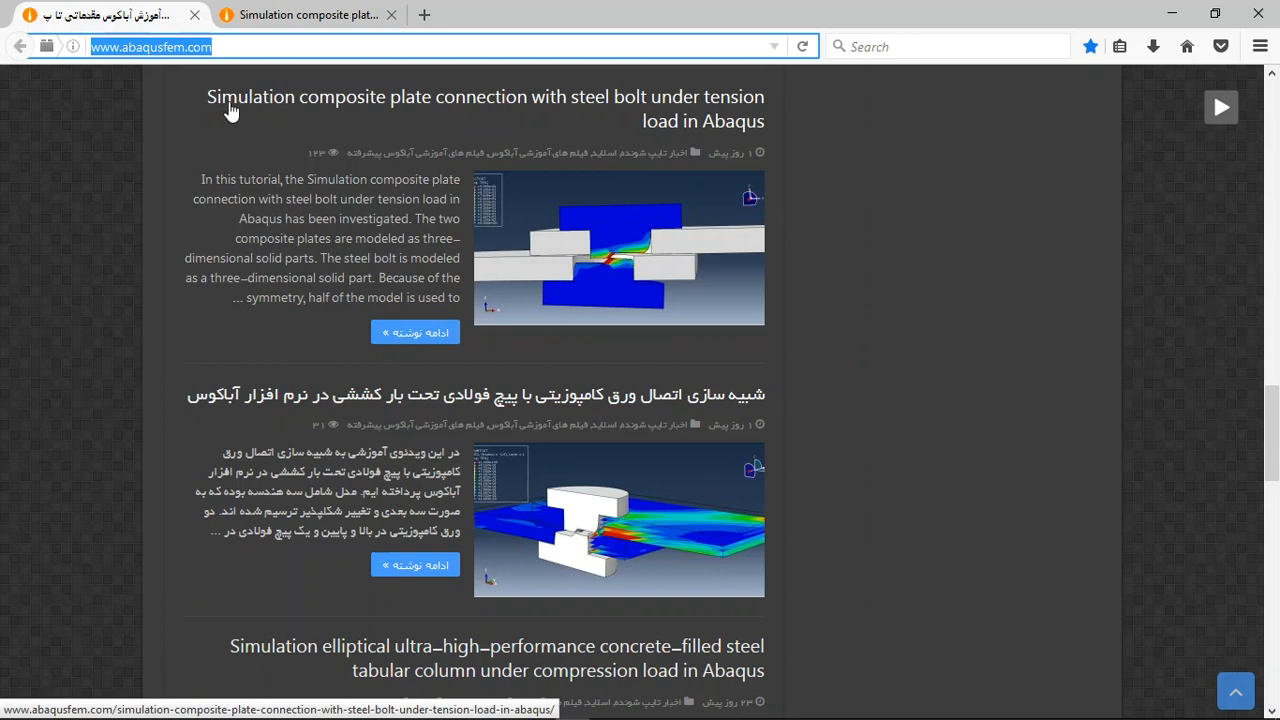
{"action": "mouse_move", "coordinate": [456, 104]}
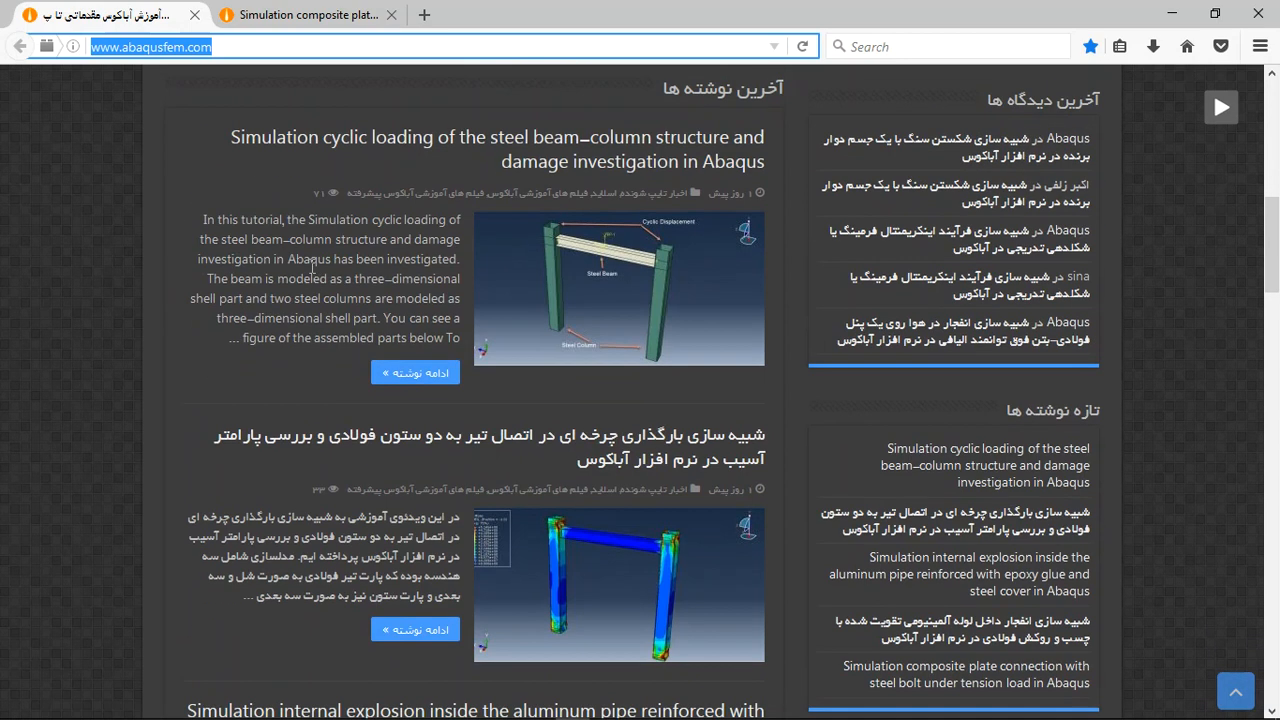
Scroll the home page post list to the composite plate–steel bolt tension tutorial
{"action": "scroll", "scroll_direction": "up", "scroll_amount": 3}
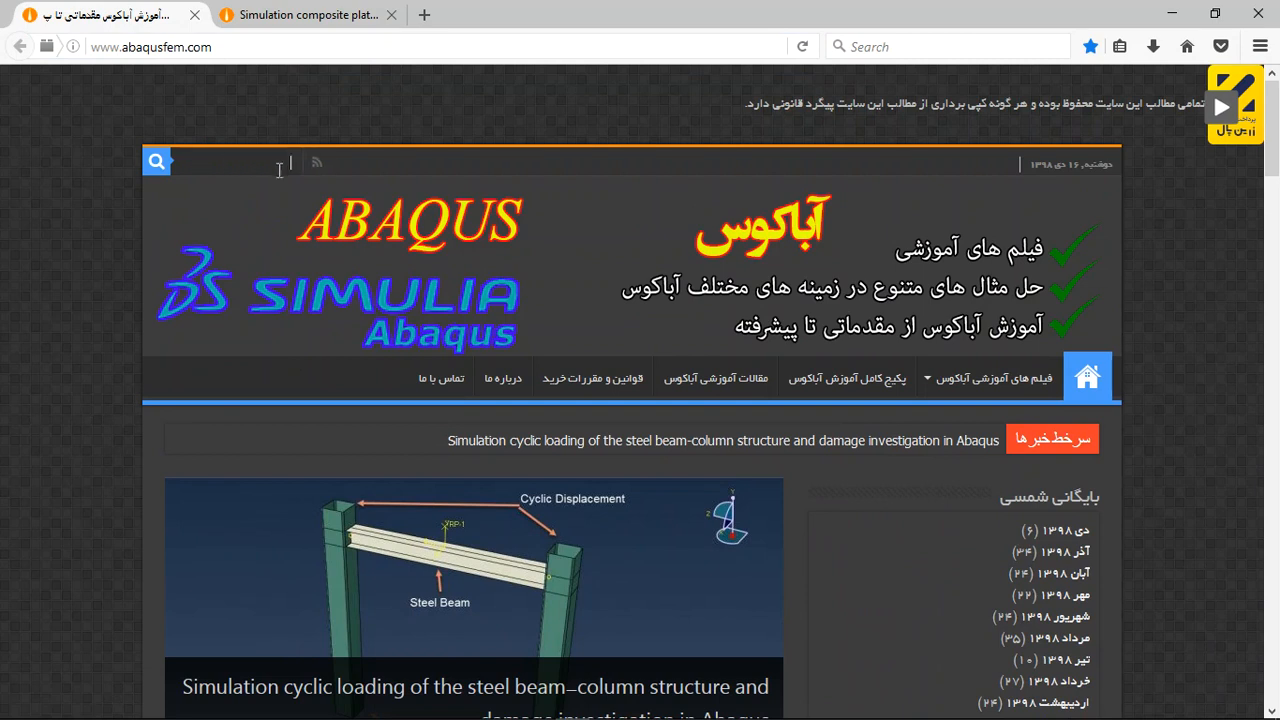
{"action": "scroll", "scroll_direction": "down", "scroll_amount": 3}
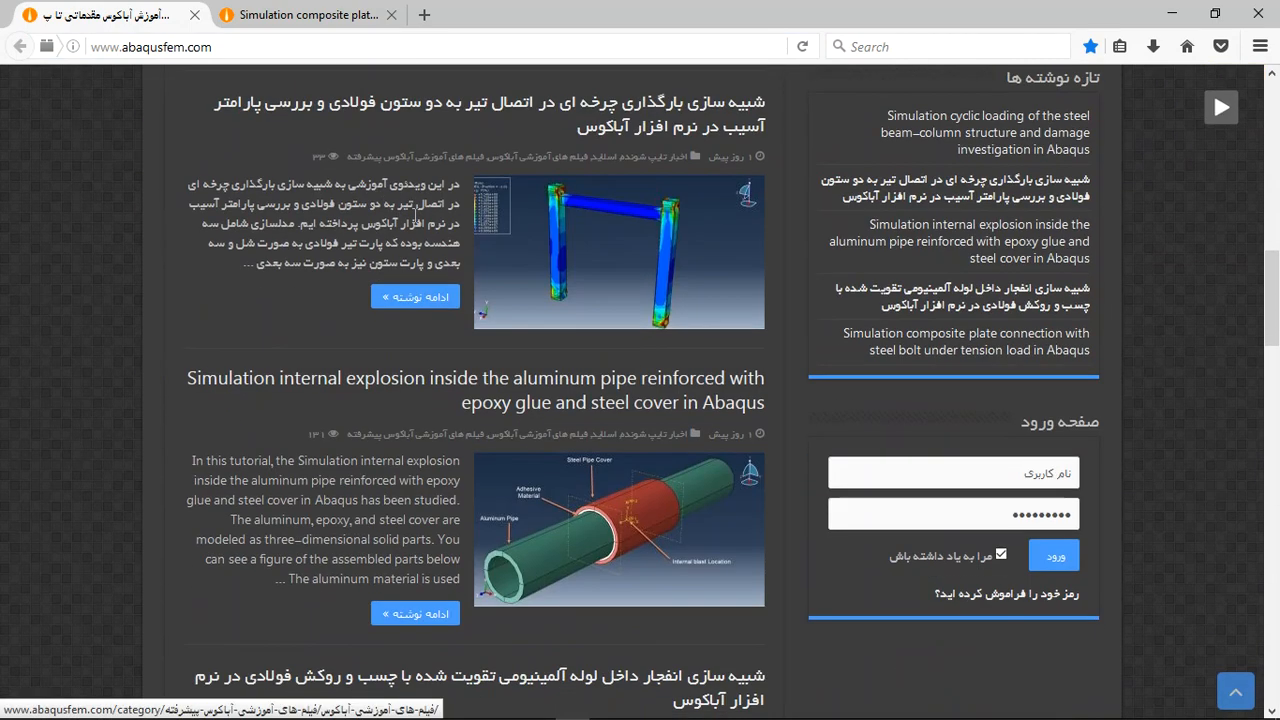
{"action": "scroll", "scroll_direction": "down", "scroll_amount": 3}
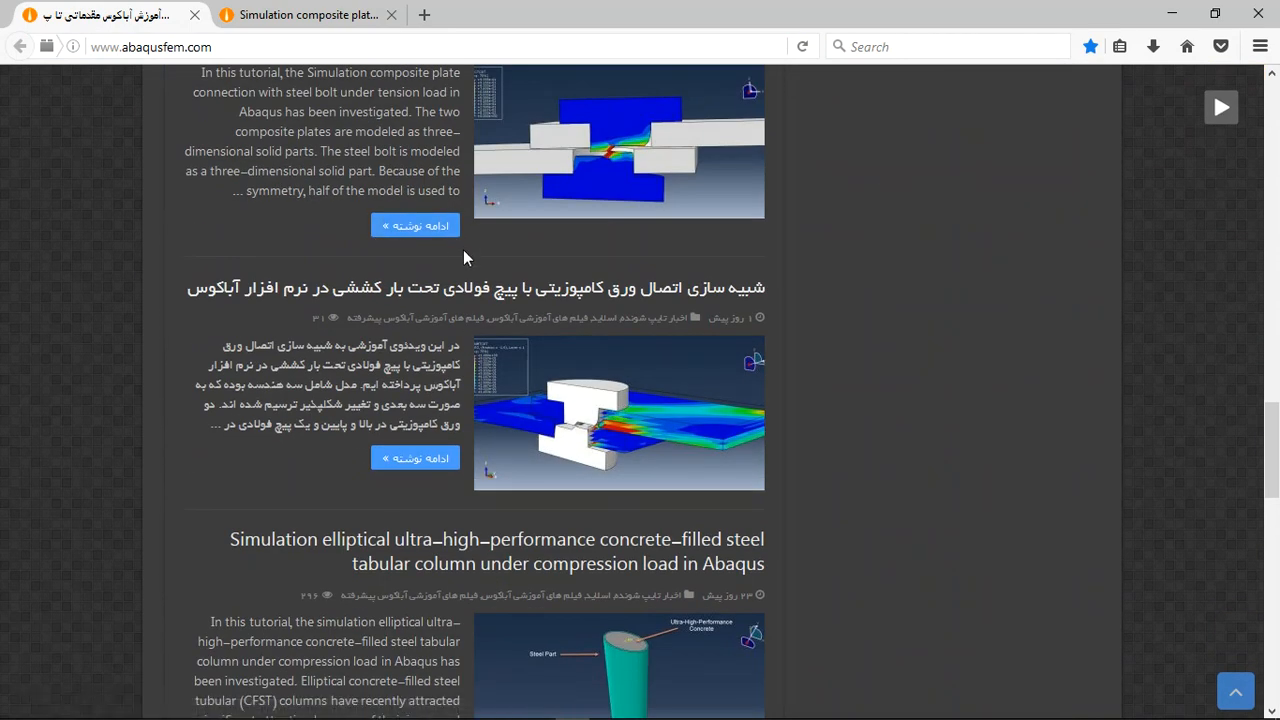
{"action": "scroll", "scroll_direction": "up", "scroll_amount": 3}
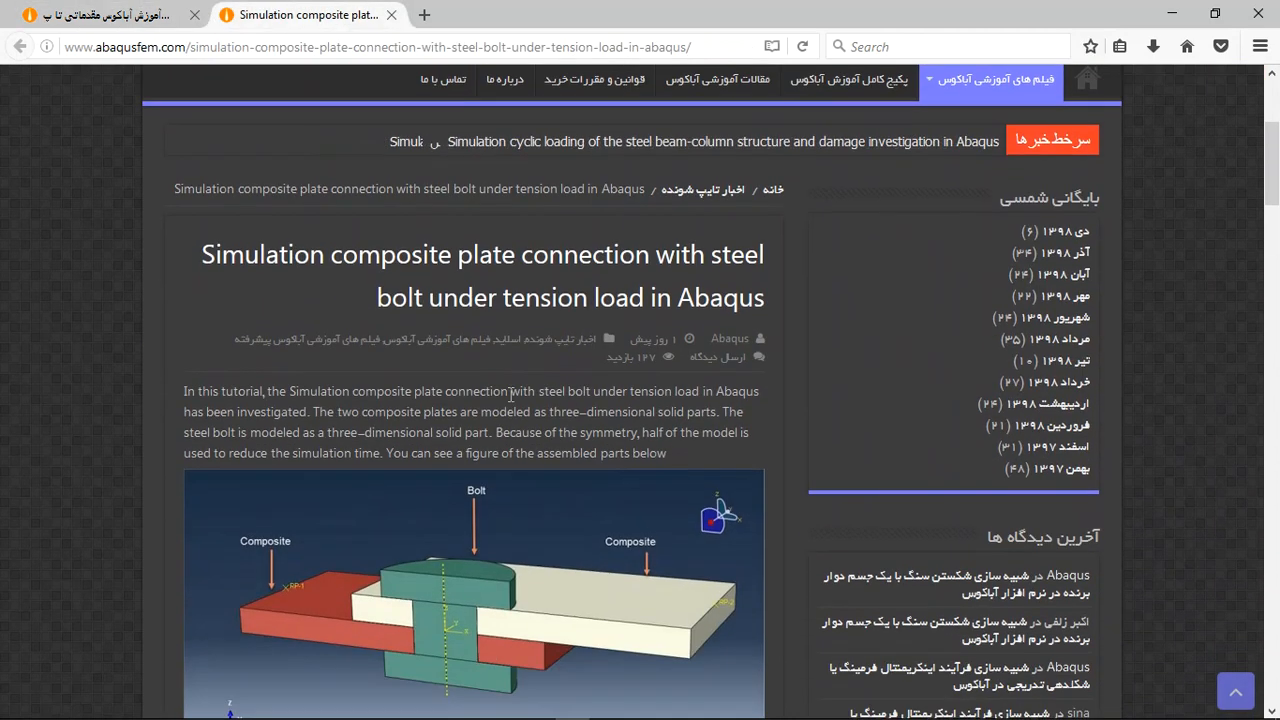
Scroll the article past the model description and damage figures to the CAE and INP purchase section
{"action": "scroll", "scroll_direction": "down", "scroll_amount": 3}
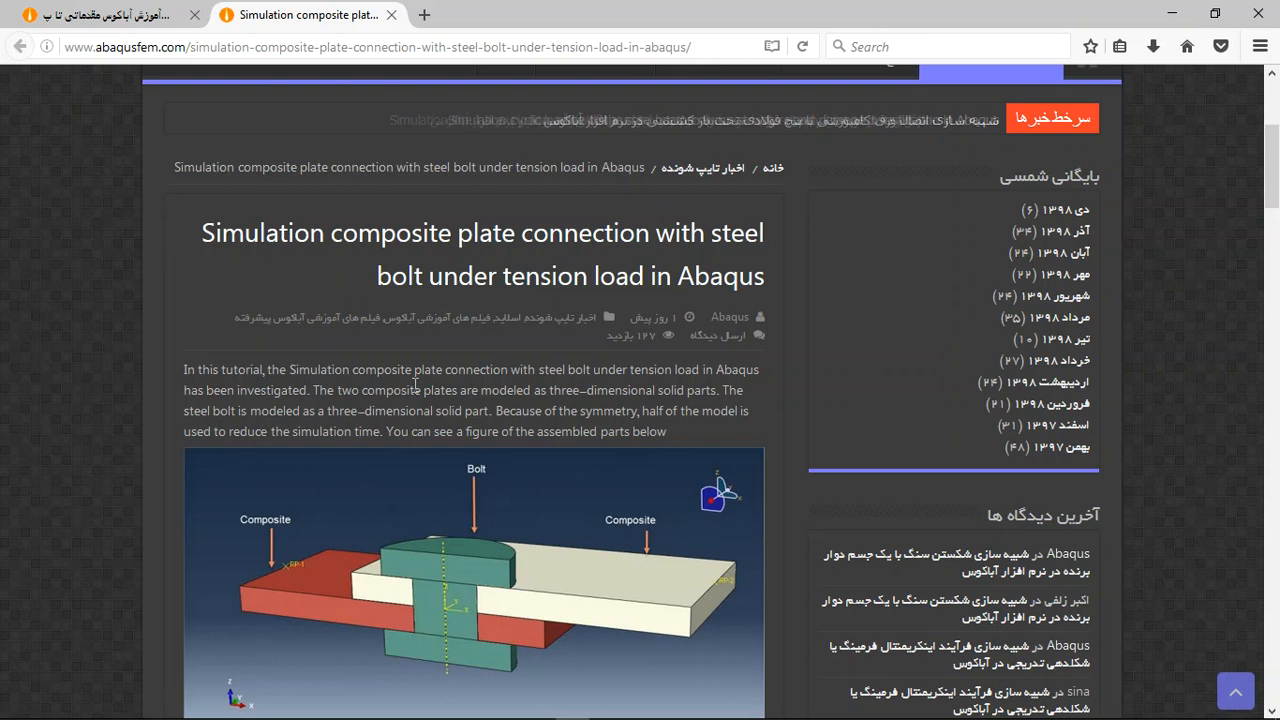
{"action": "scroll", "scroll_direction": "down", "scroll_amount": 3}
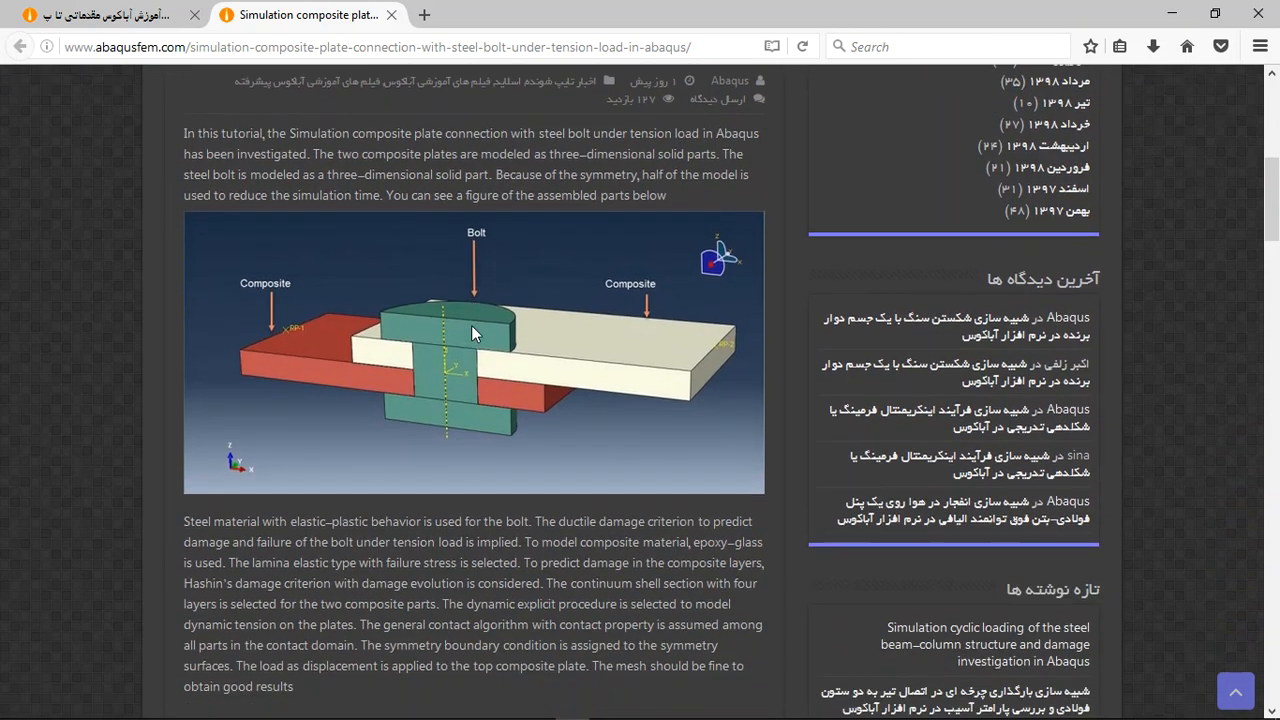
{"action": "scroll", "scroll_direction": "down", "scroll_amount": 3}
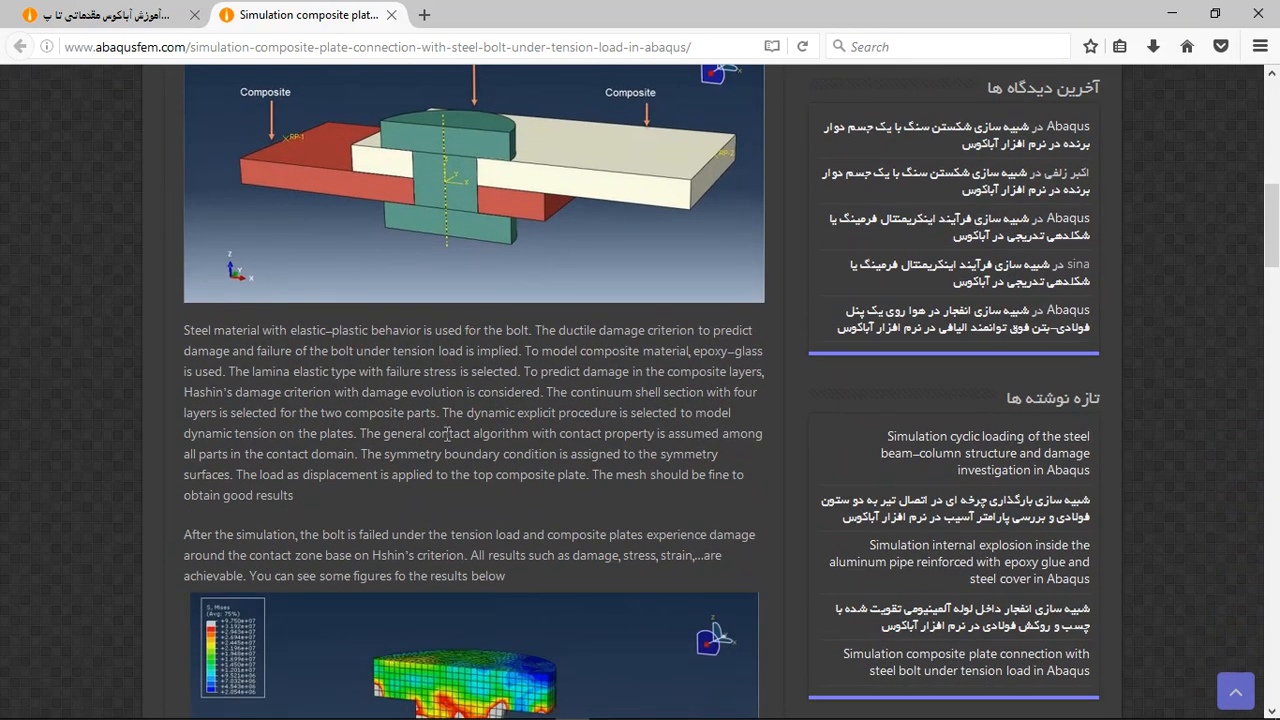
{"action": "scroll", "scroll_direction": "down", "scroll_amount": 3}
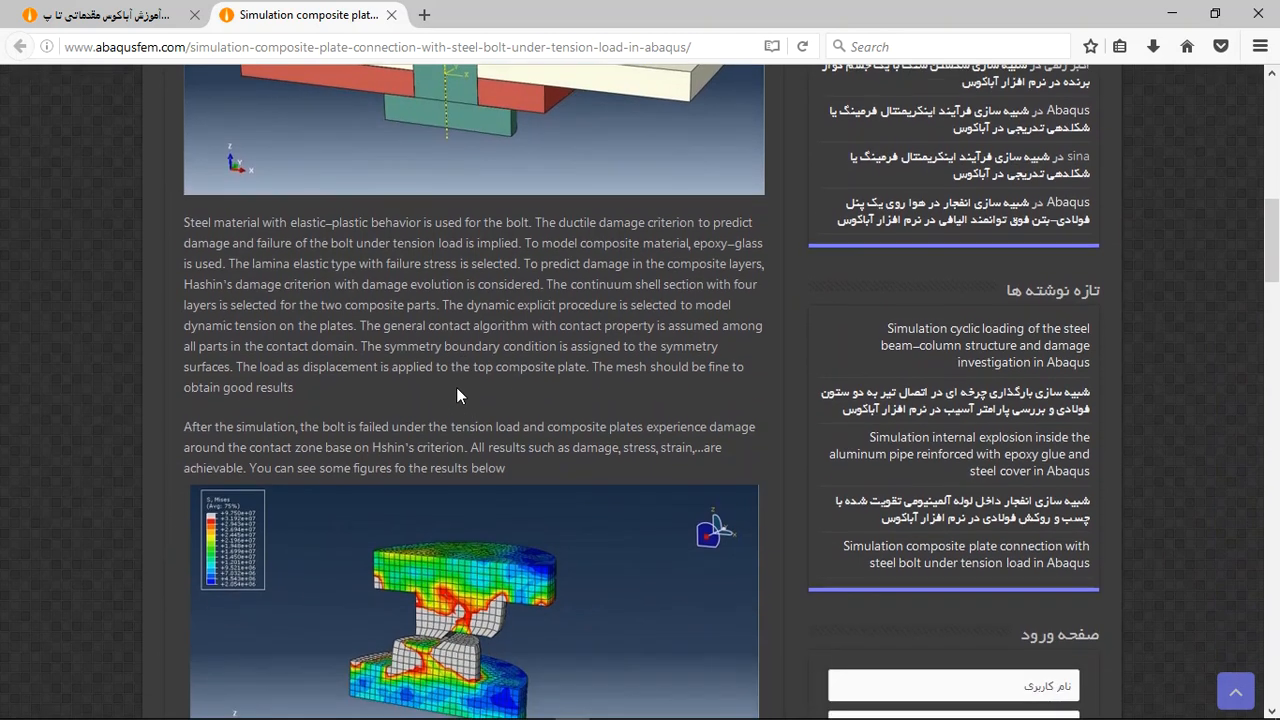
{"action": "scroll", "scroll_direction": "down", "scroll_amount": 3}
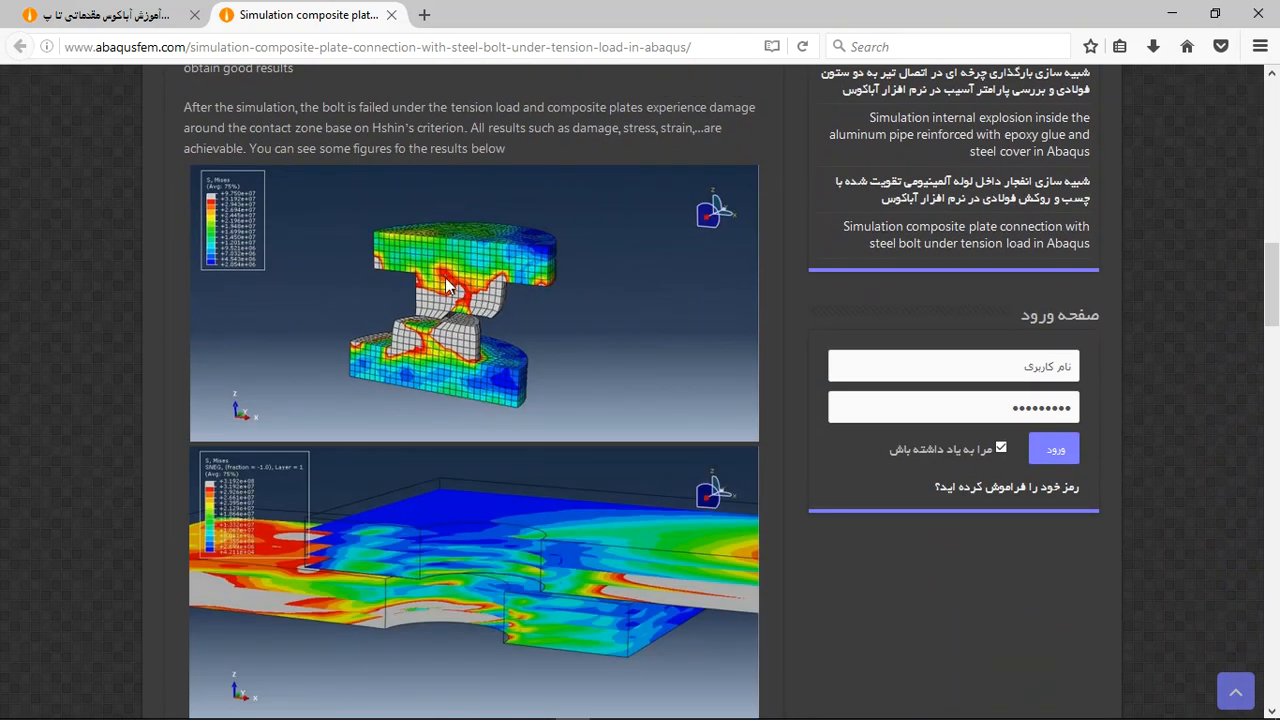
{"action": "scroll", "scroll_direction": "down", "scroll_amount": 3}
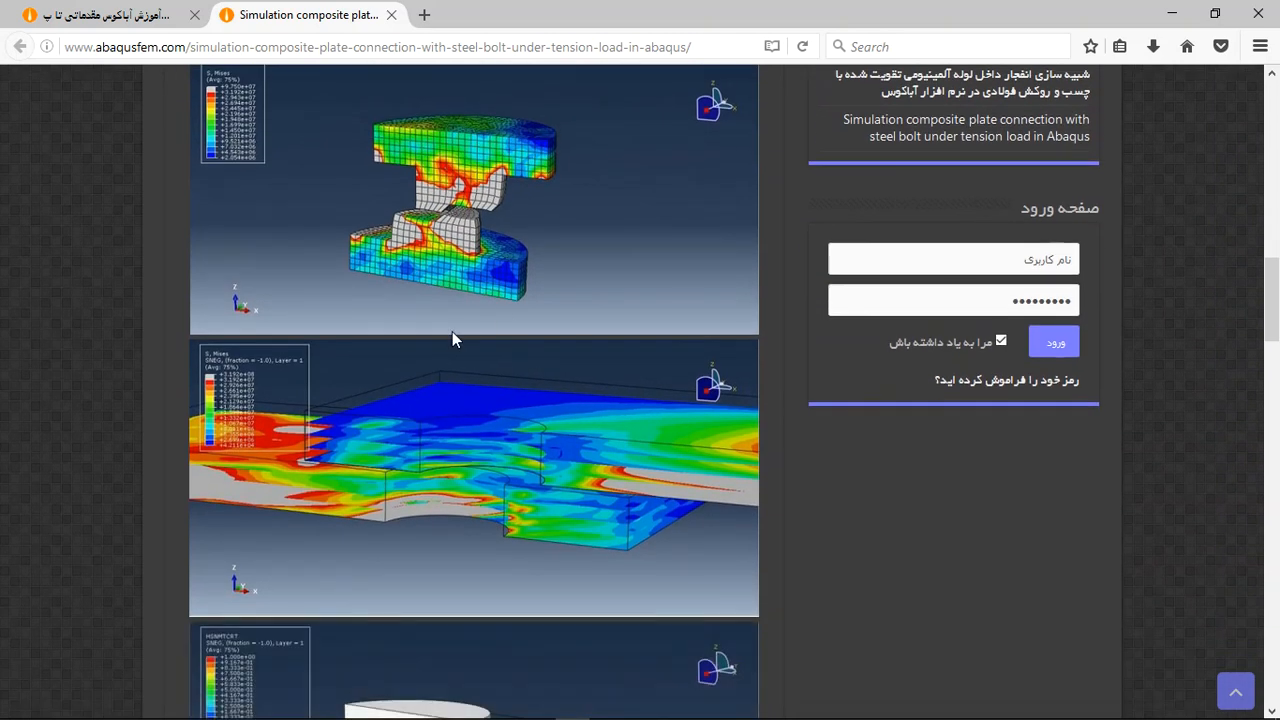
{"action": "scroll", "scroll_direction": "down", "scroll_amount": 3}
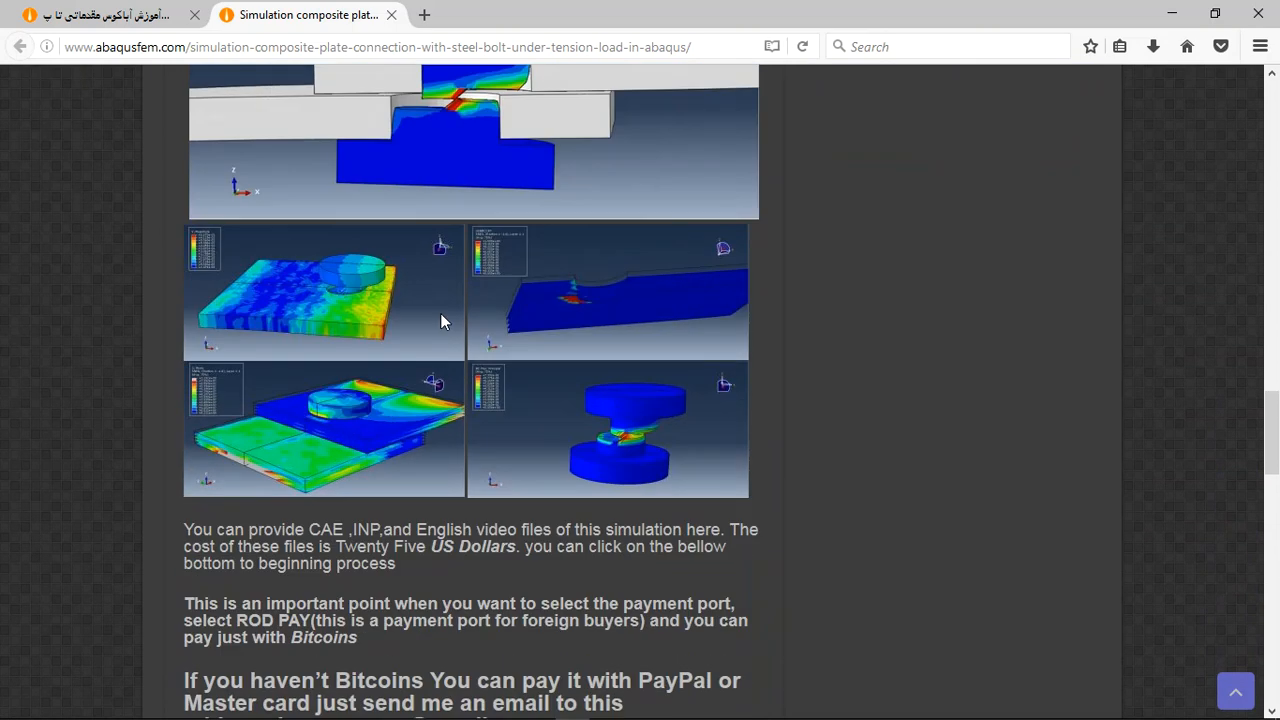
{"action": "scroll", "scroll_direction": "down", "scroll_amount": 3}
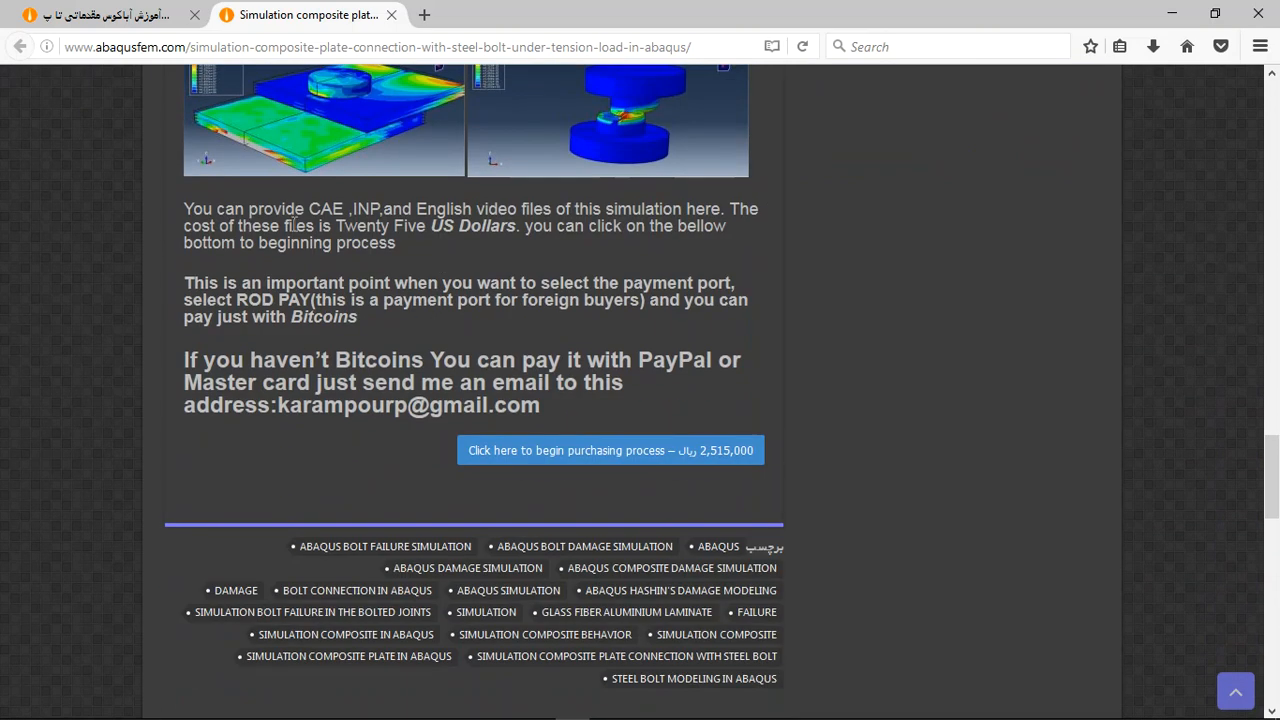
Highlight the CAE file mention, the 'Twenty Five US Dollars' price and the word PayPal
{"action": "double_click", "coordinate": [326, 208]}
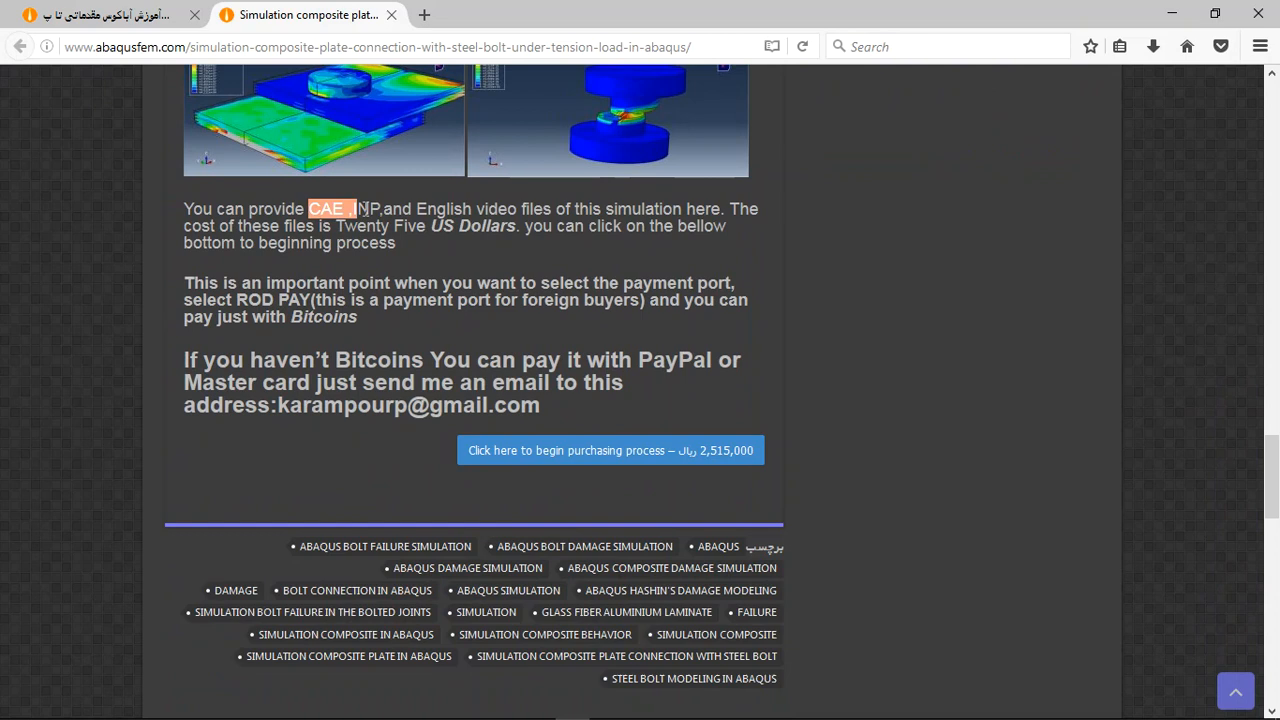
{"action": "left_click_drag", "start_coordinate": [356, 208], "coordinate": [716, 208]}
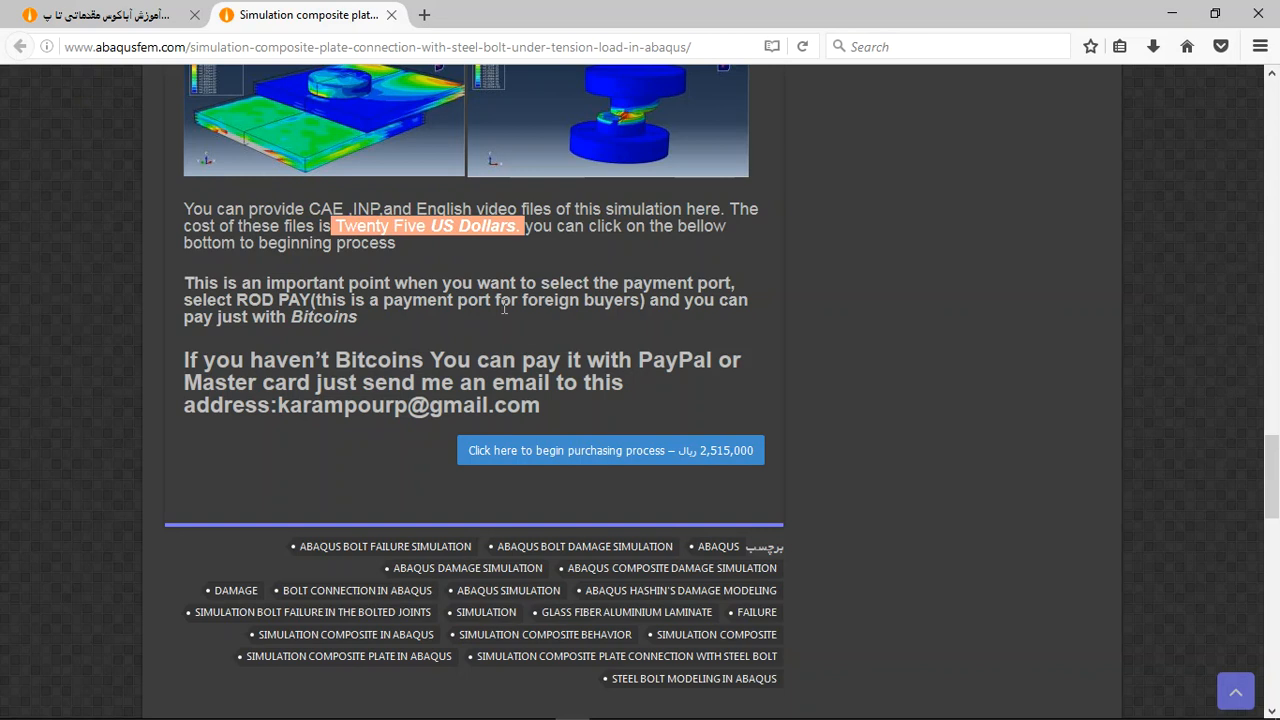
{"action": "mouse_move", "coordinate": [644, 362]}
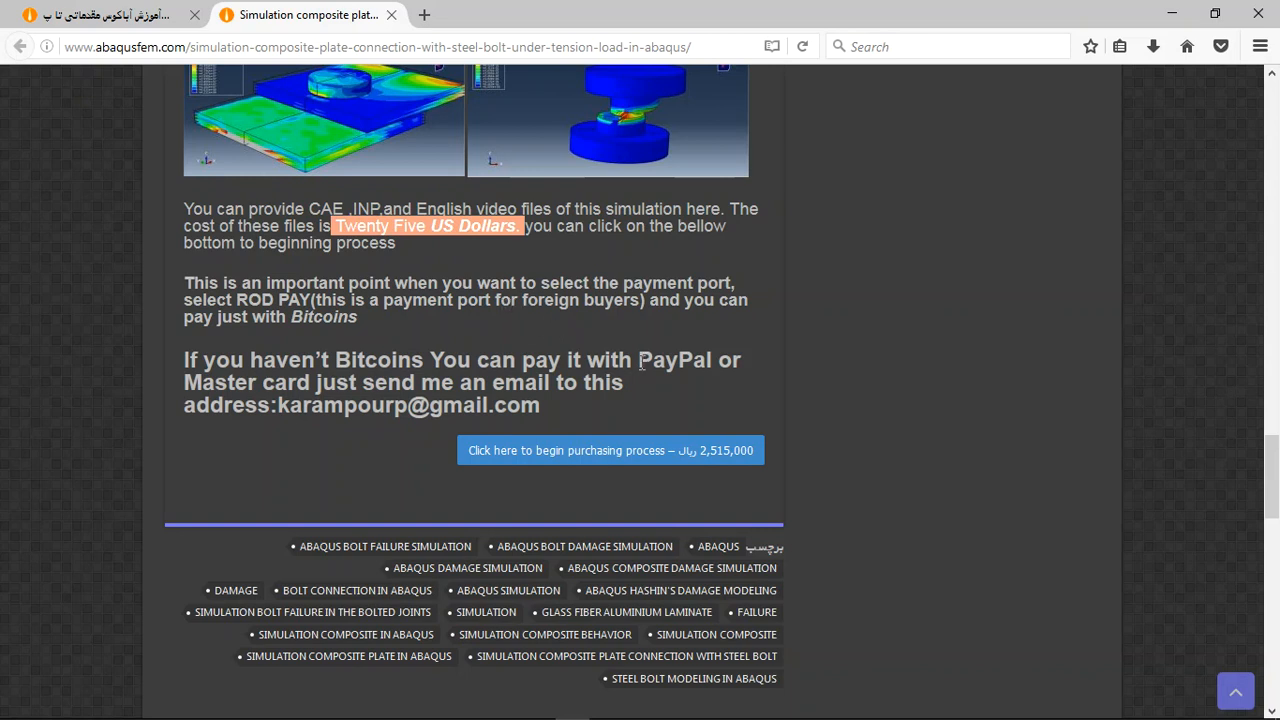
{"action": "double_click", "coordinate": [674, 360]}
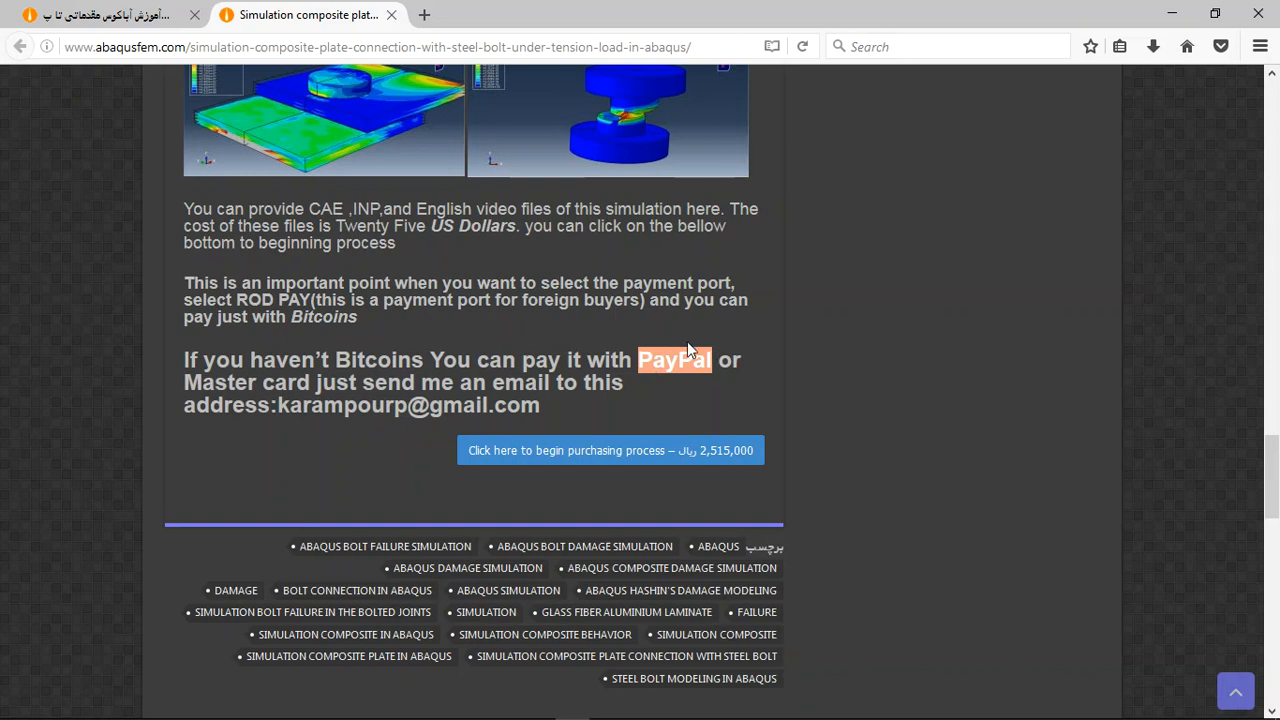
{"action": "mouse_move", "coordinate": [524, 156]}
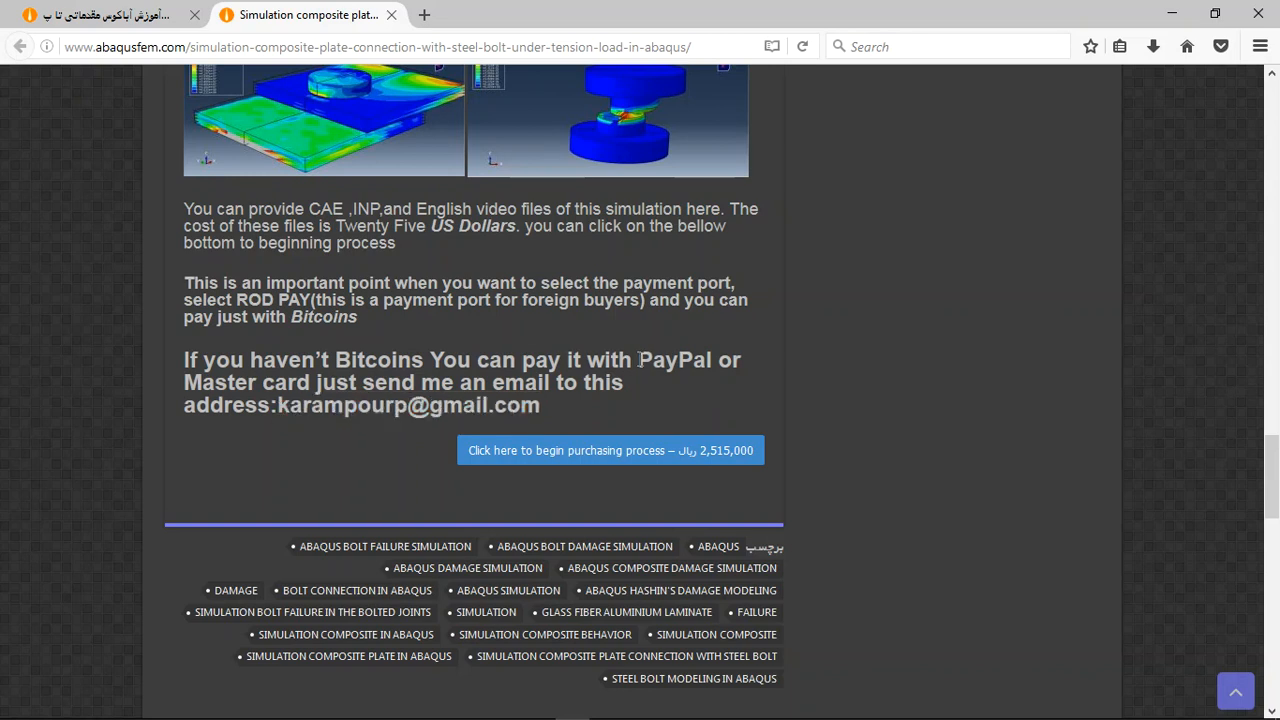
{"action": "double_click", "coordinate": [674, 360]}
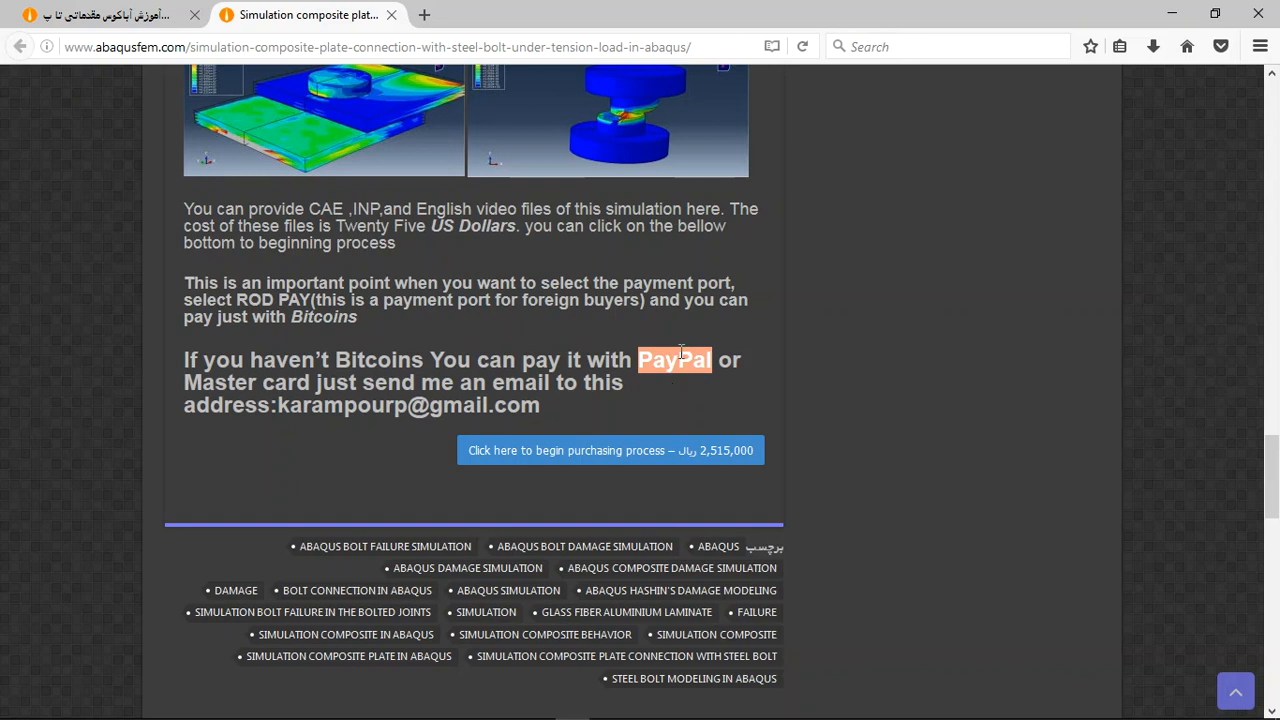
{"action": "mouse_move", "coordinate": [904, 508]}
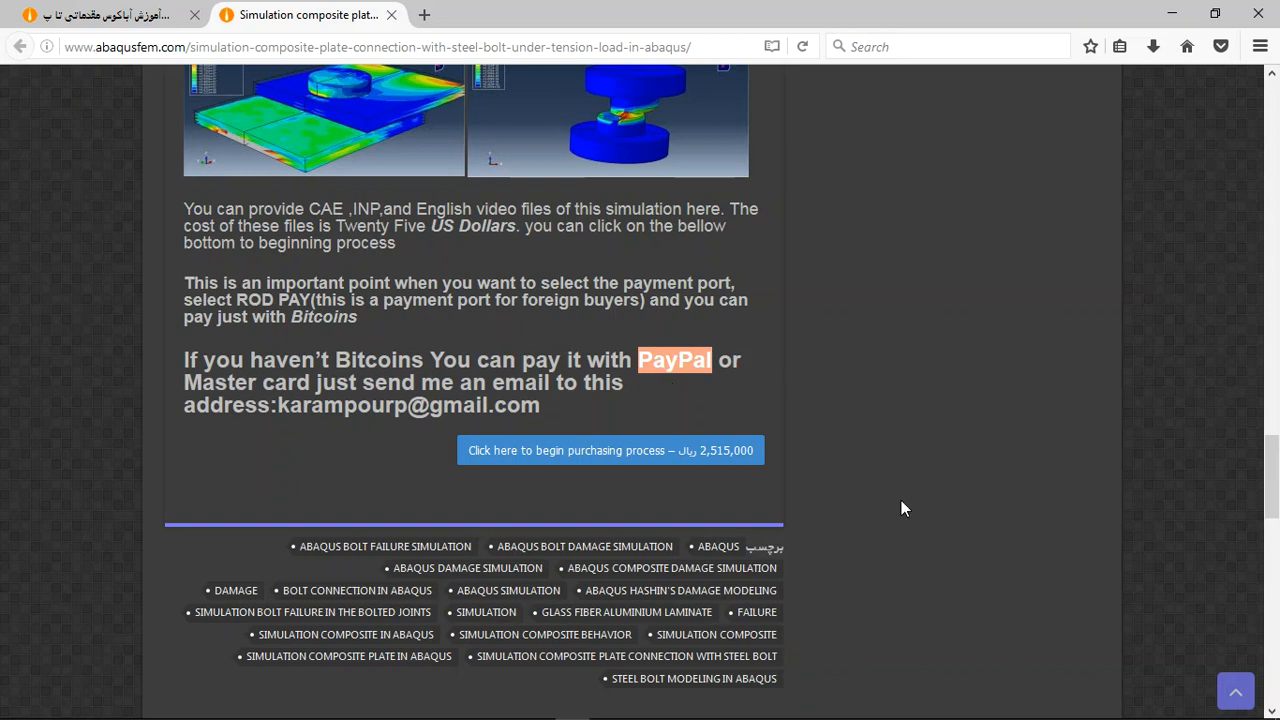